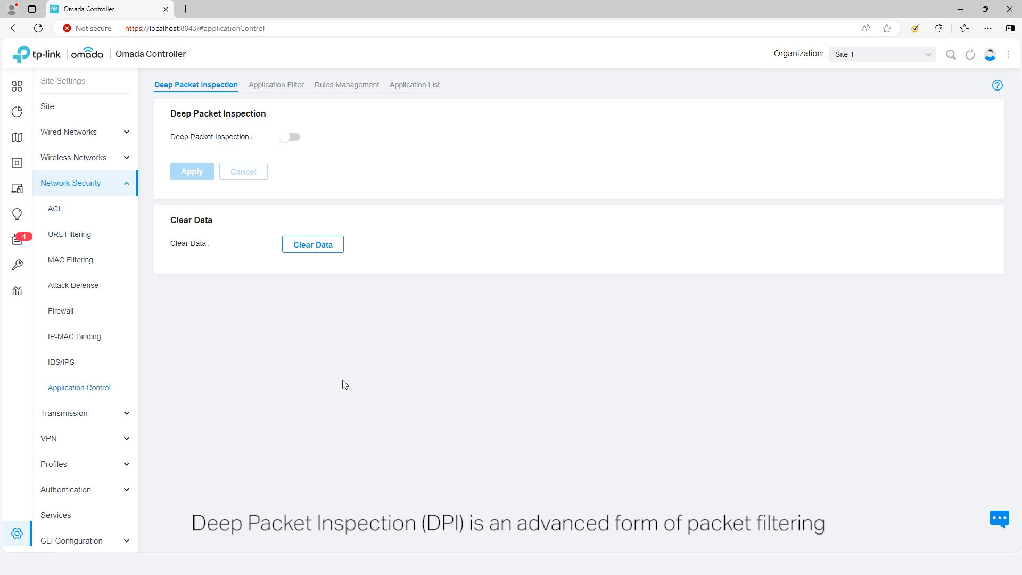
Switch on Deep Packet Inspection and Logging Traffic in Application Control
click(291, 137)
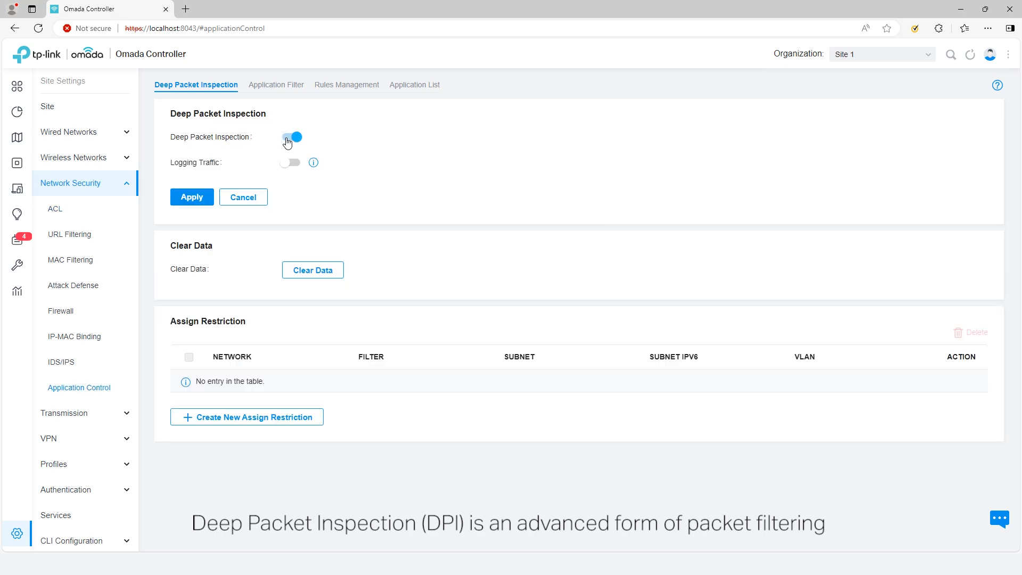
click(290, 163)
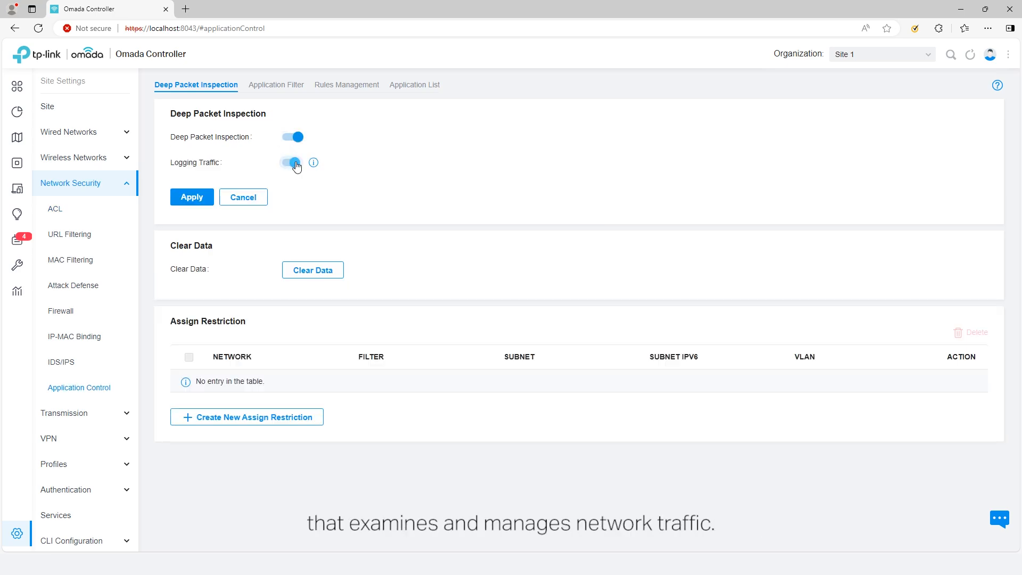
click(17, 111)
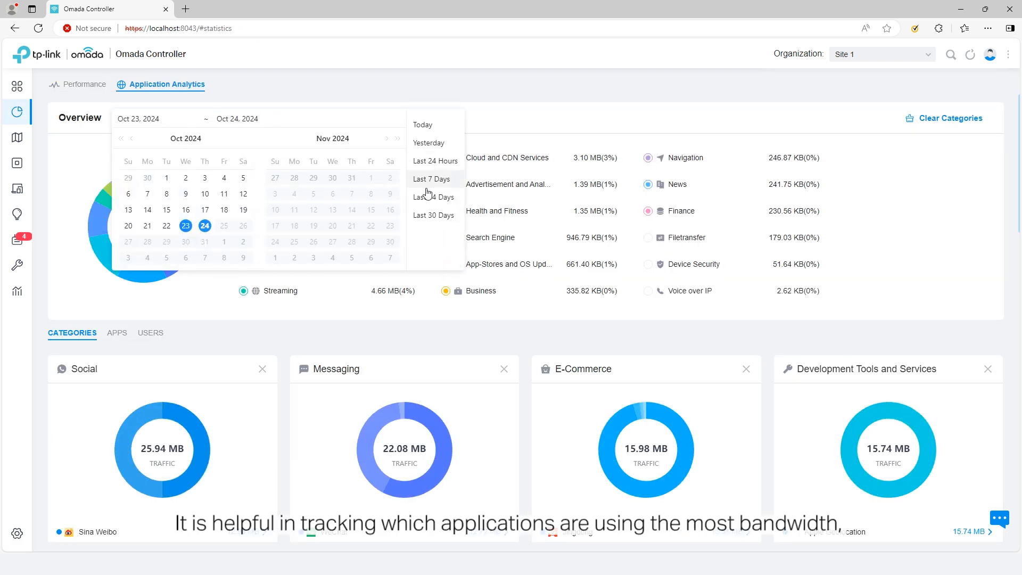
Show last 7 days of analytics without Enterprise Services, then reach Network Security settings
click(432, 178)
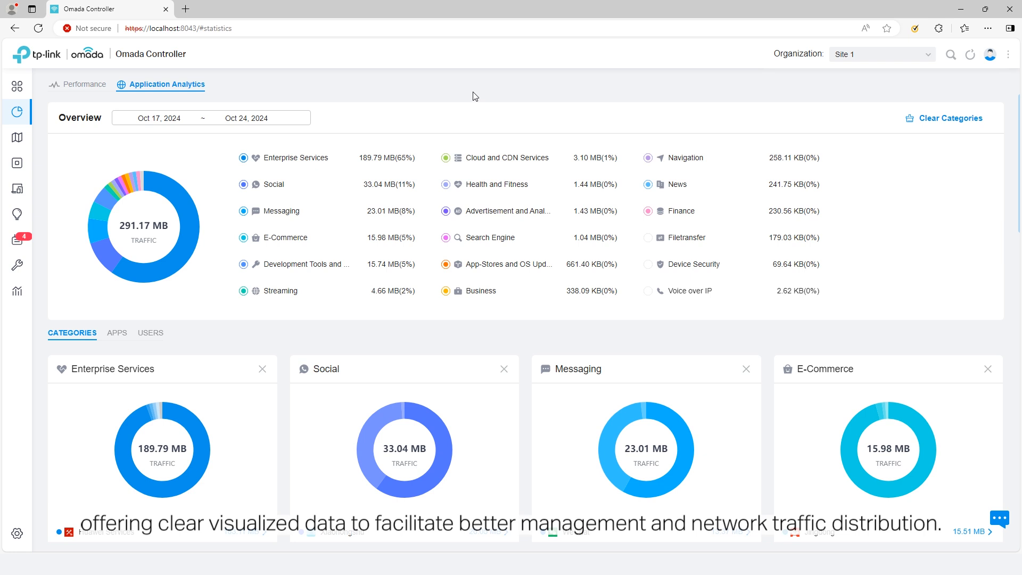
mouse_move(186, 264)
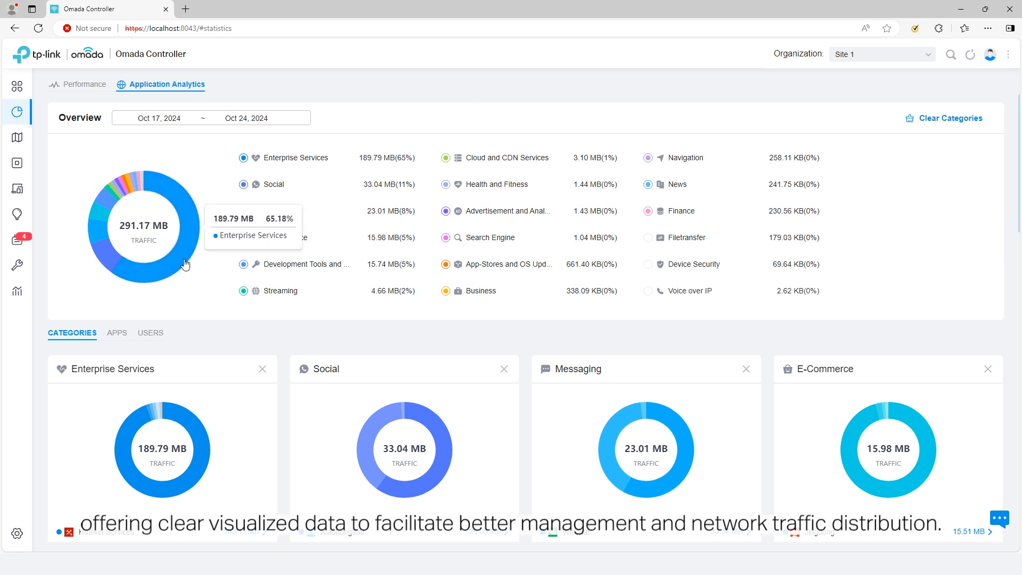
mouse_move(98, 213)
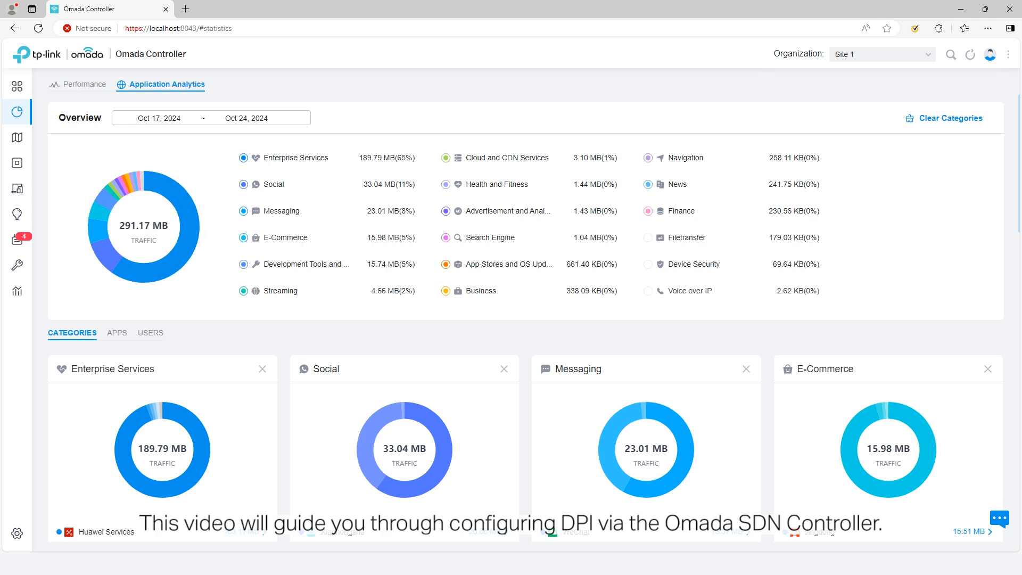
click(243, 157)
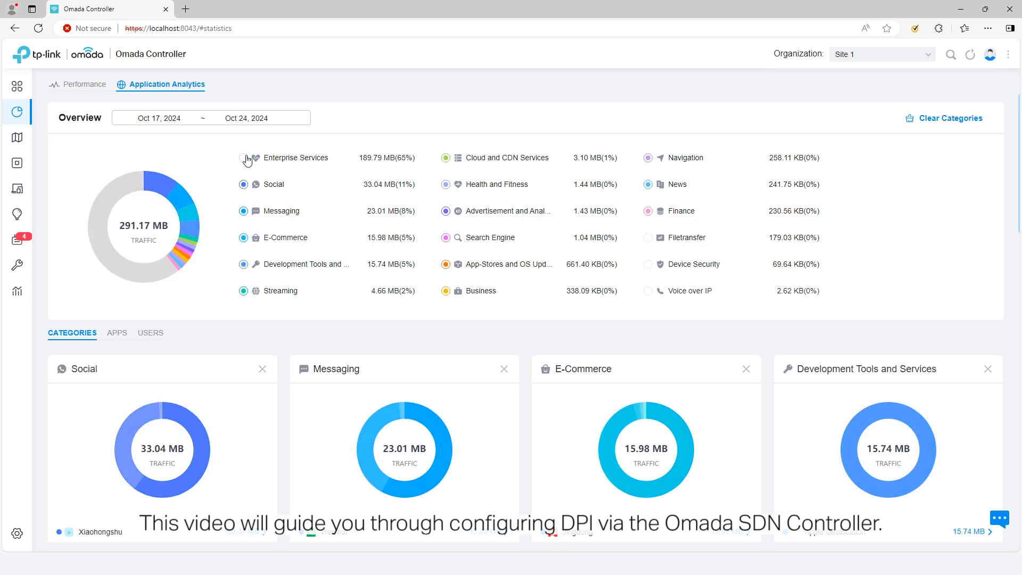
click(46, 162)
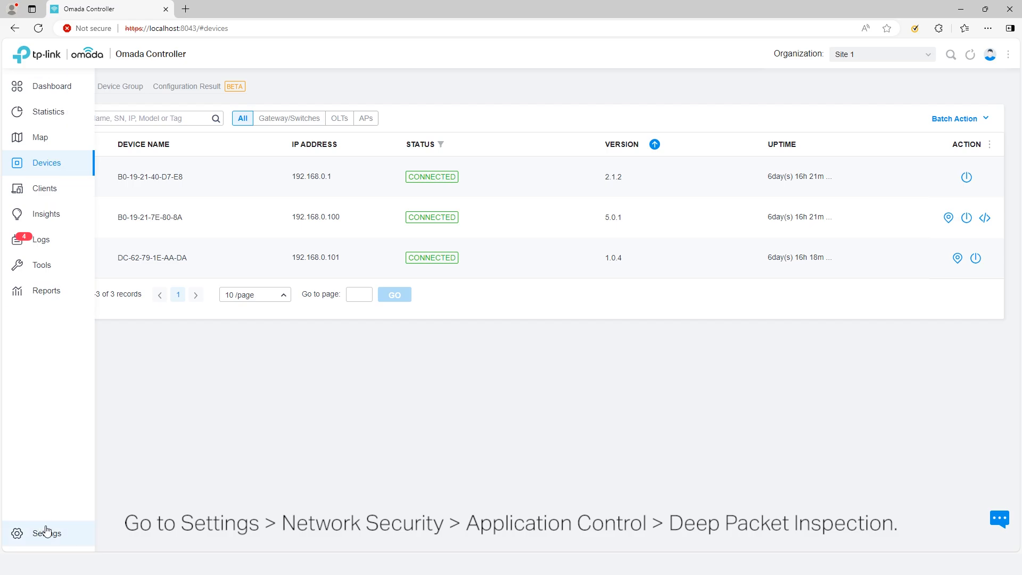
click(46, 533)
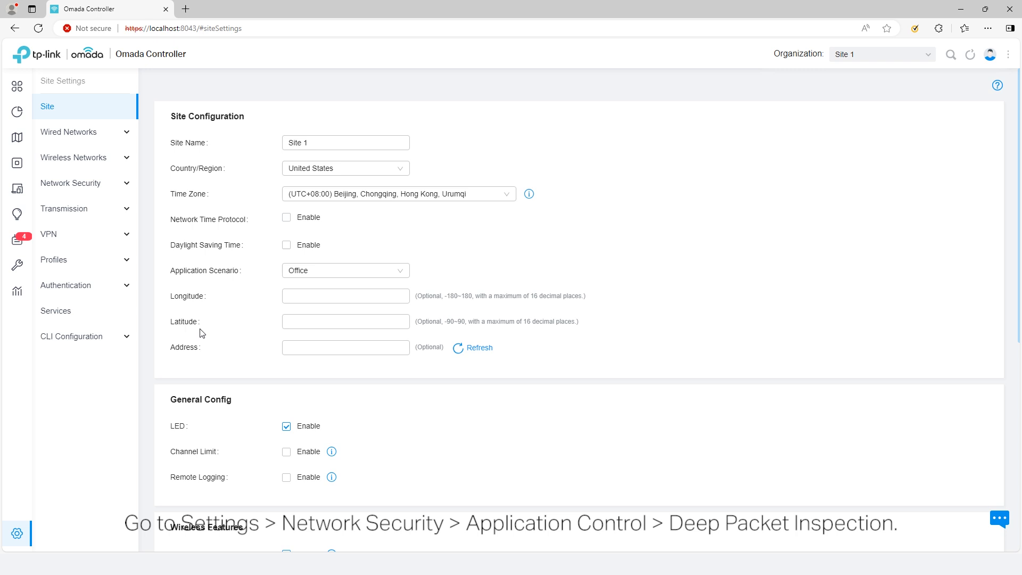
click(78, 387)
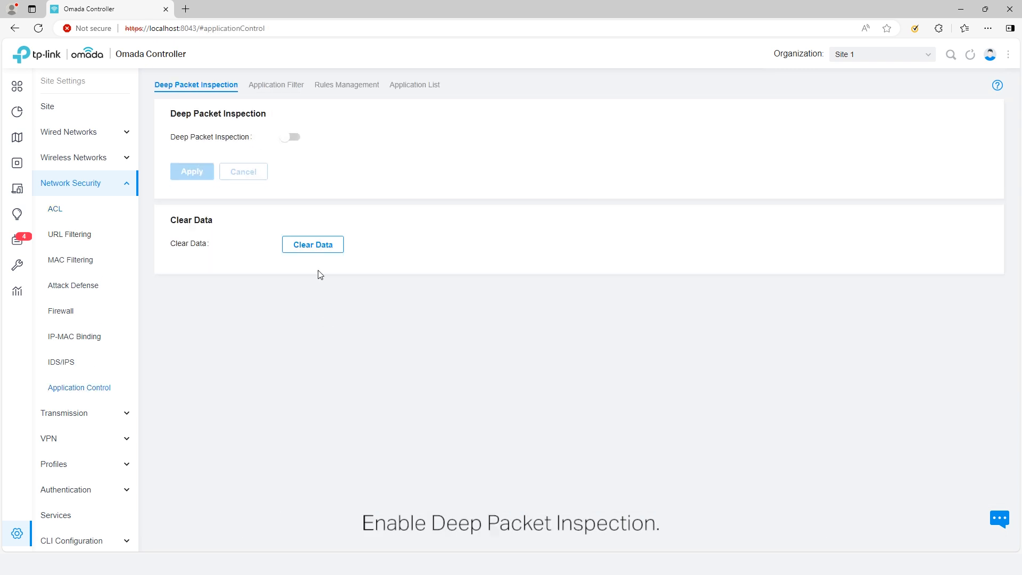
Enable Deep Packet Inspection and Logging Traffic, and apply the settings
click(291, 137)
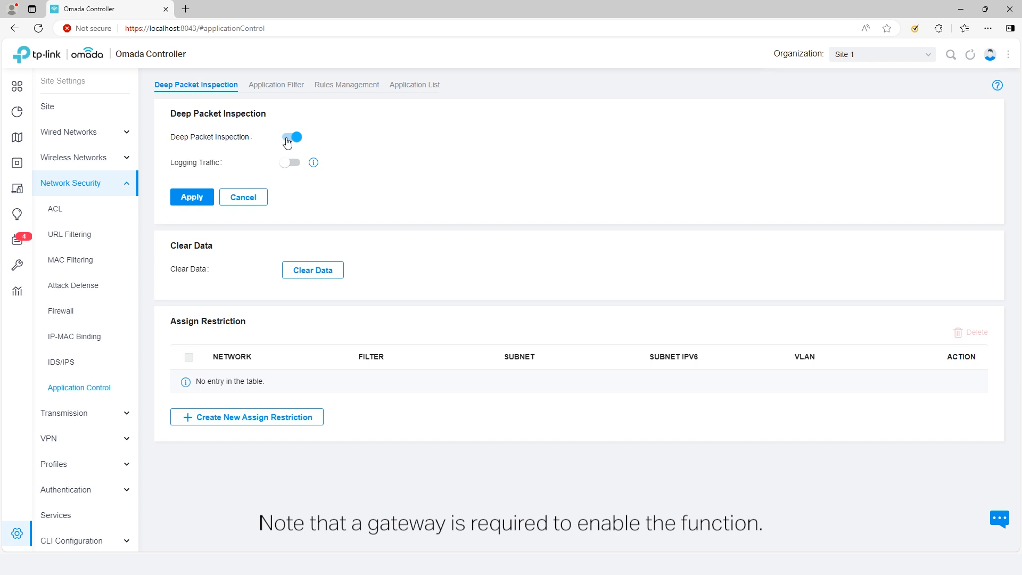
click(293, 137)
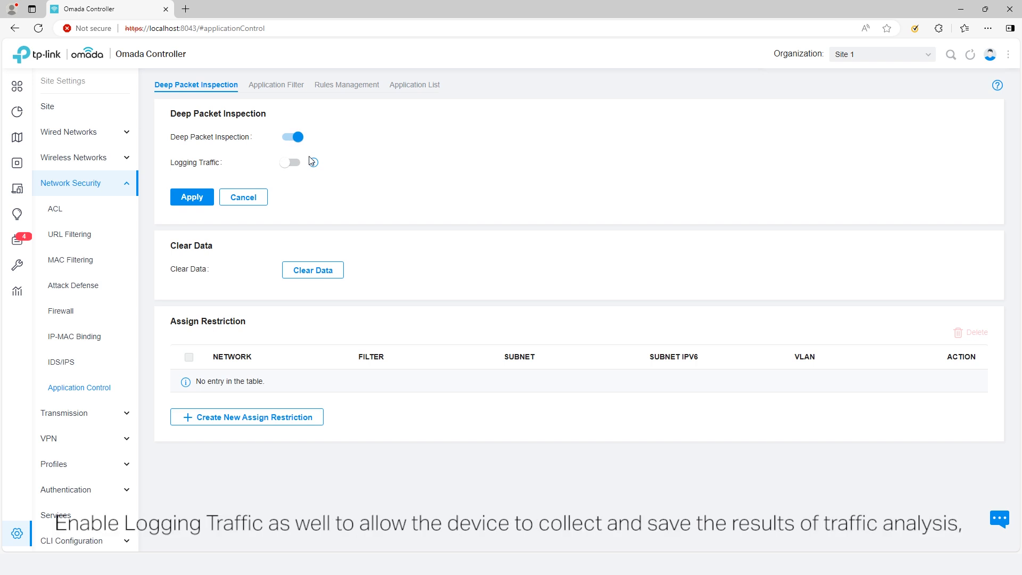
click(290, 162)
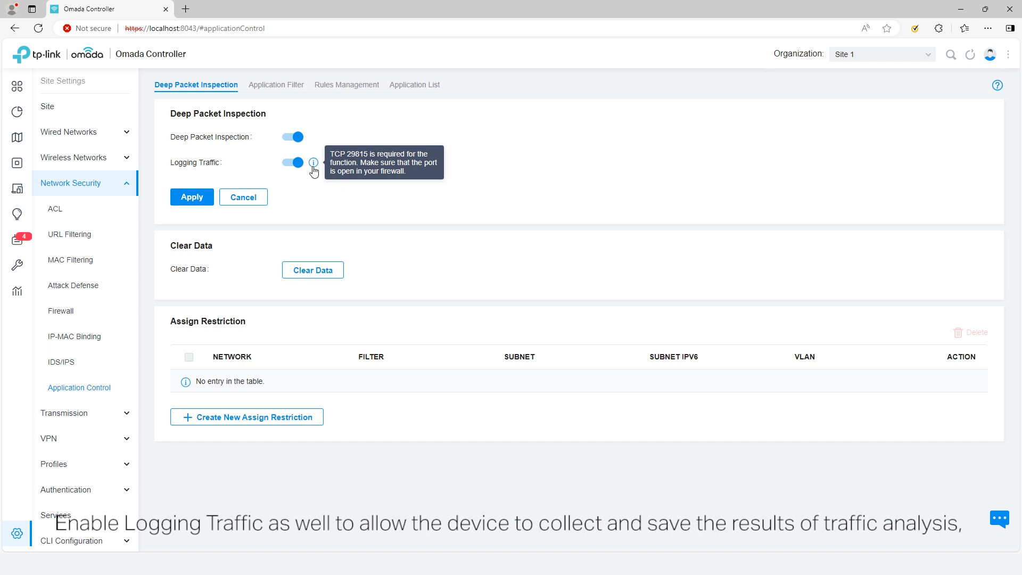
mouse_move(151, 238)
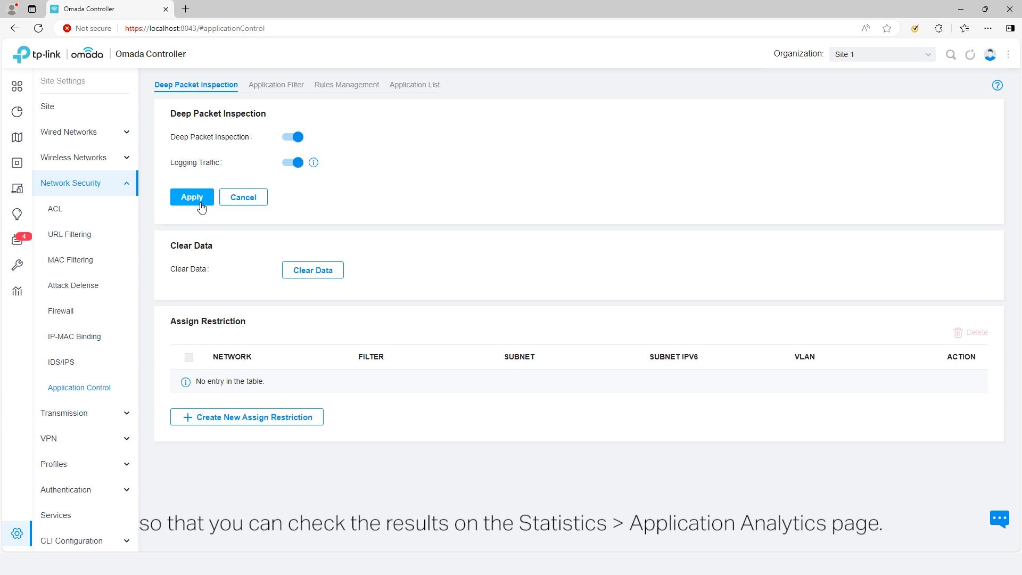
click(192, 197)
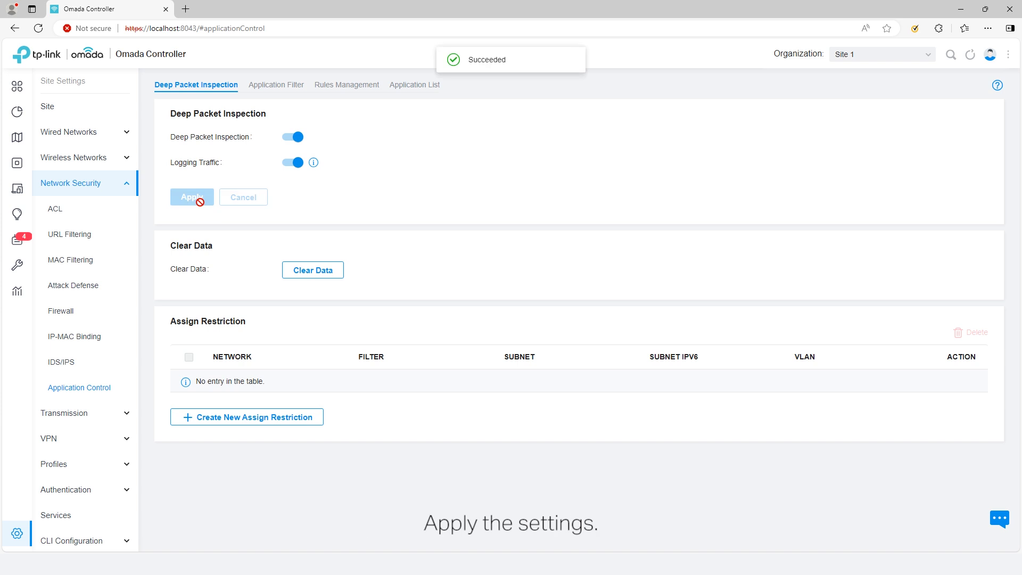
click(343, 85)
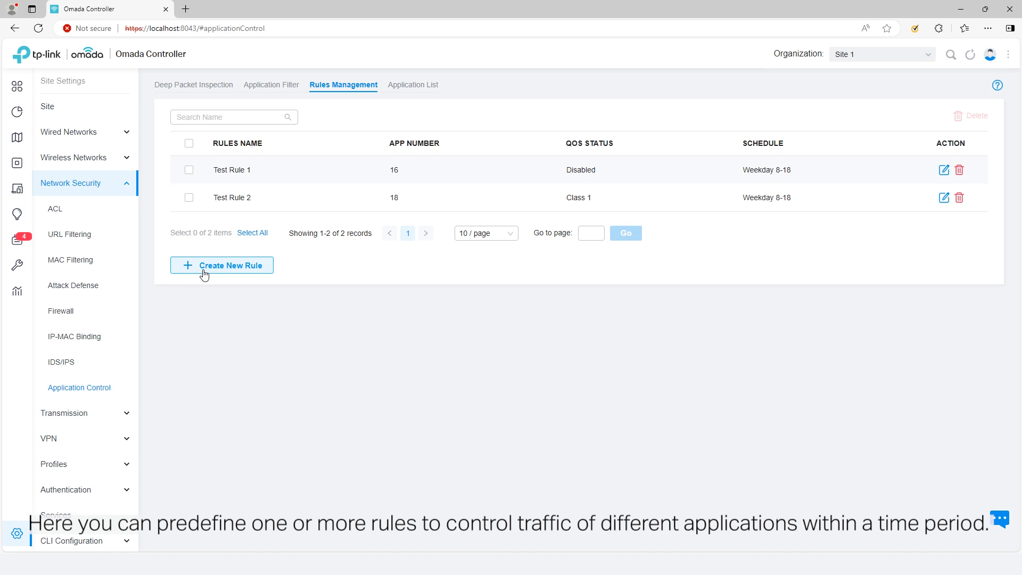
Start a new application control rule and name it 'Rule 1: Office'
click(221, 265)
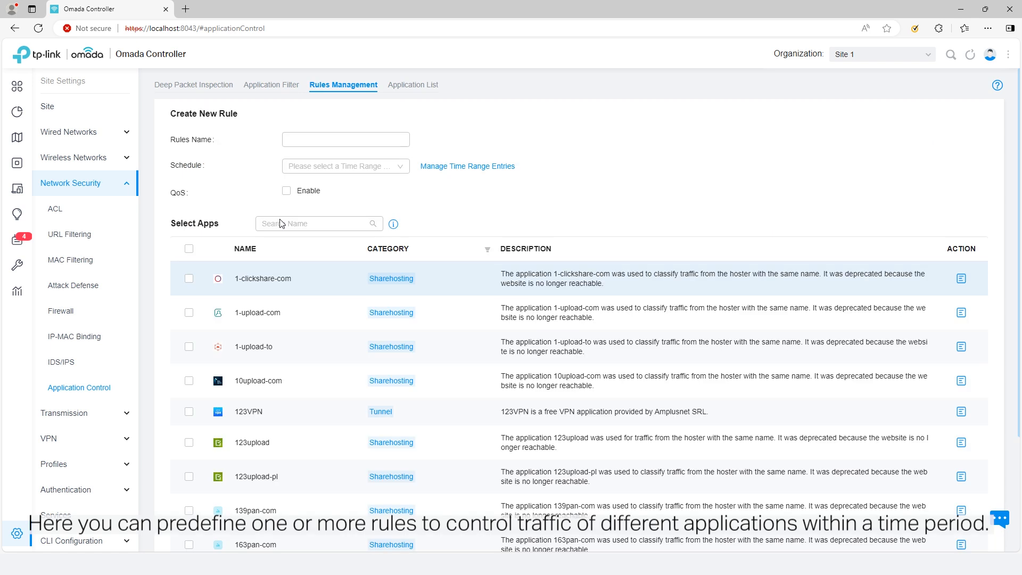
click(345, 139)
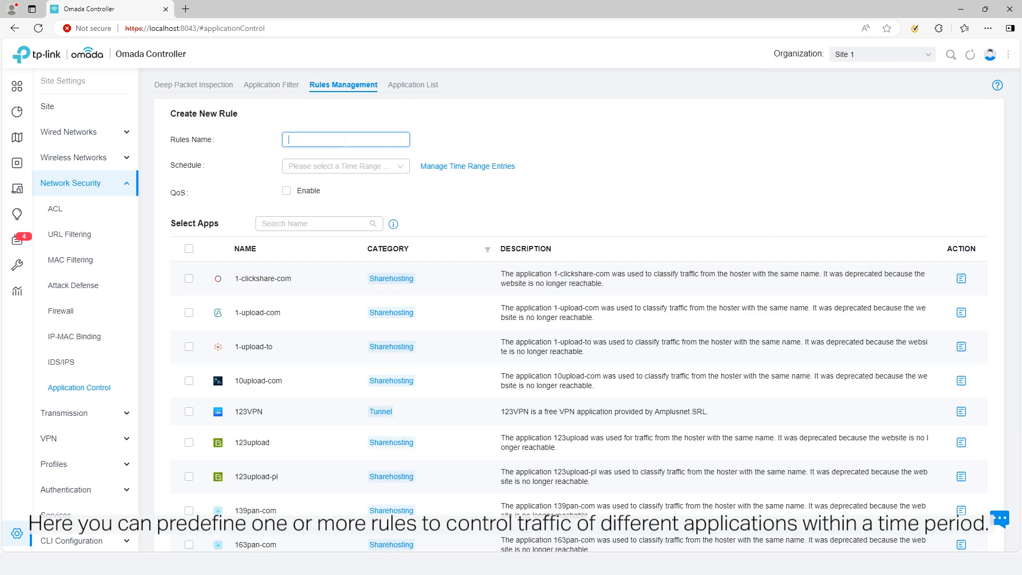
text(Rule 1: Office)
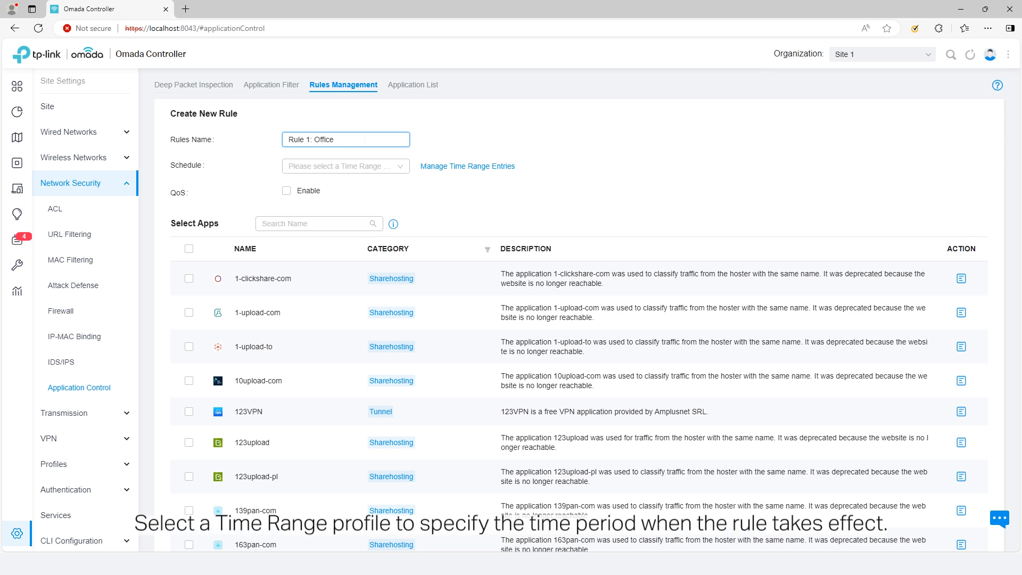
Set the rule's schedule to Weekday 8-18 and browse the time range profiles
click(345, 165)
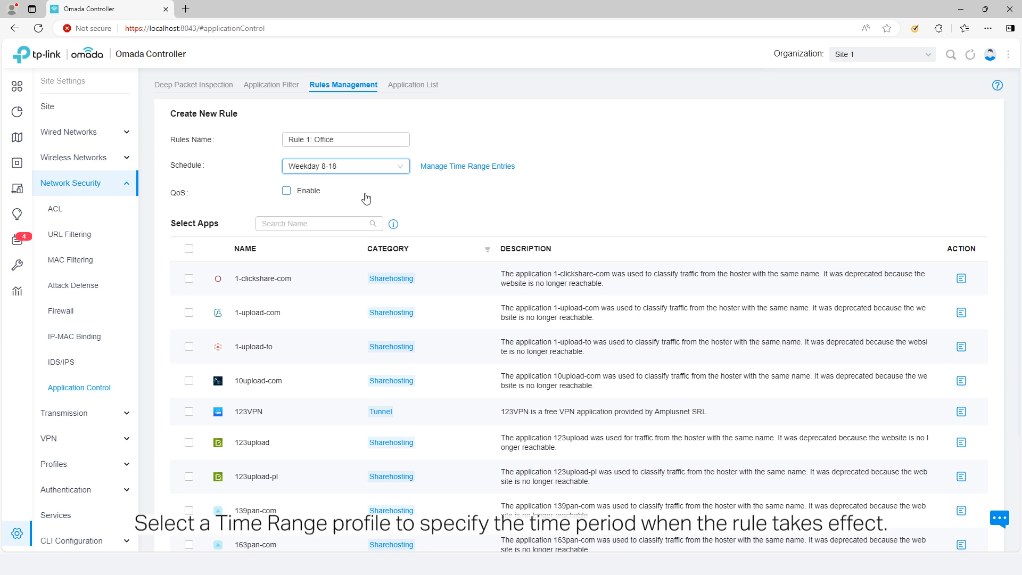
click(345, 165)
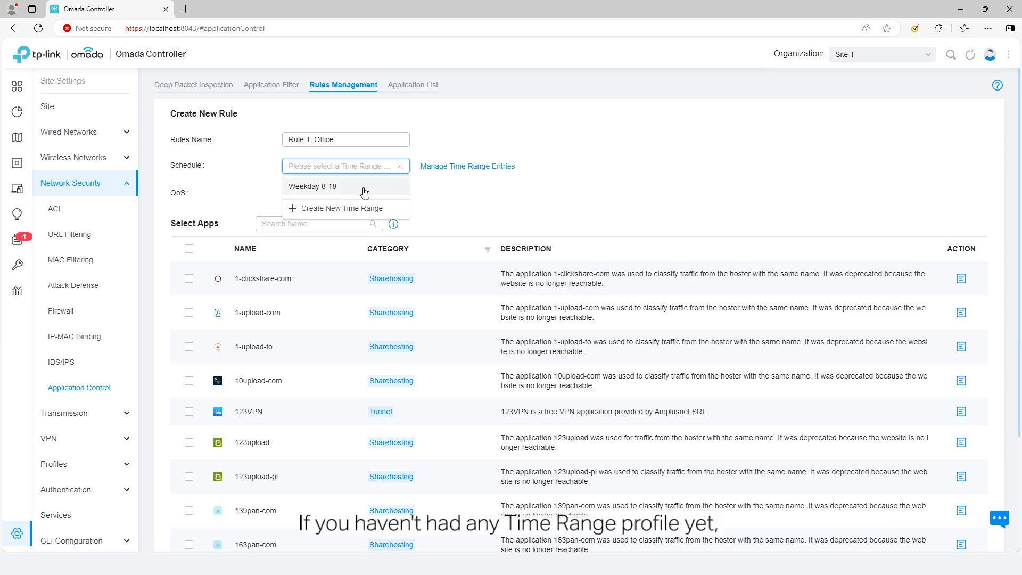
click(342, 208)
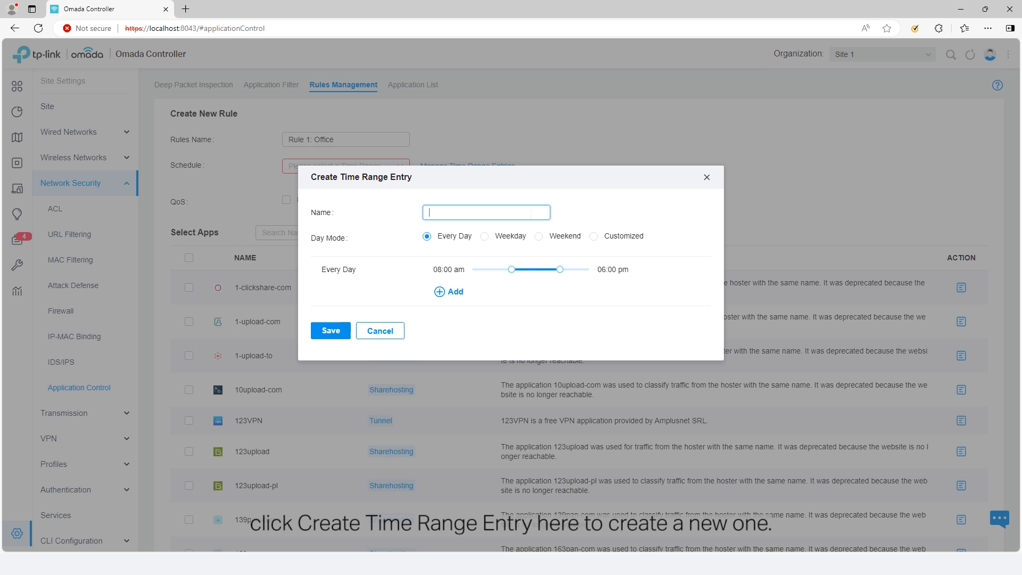
click(380, 330)
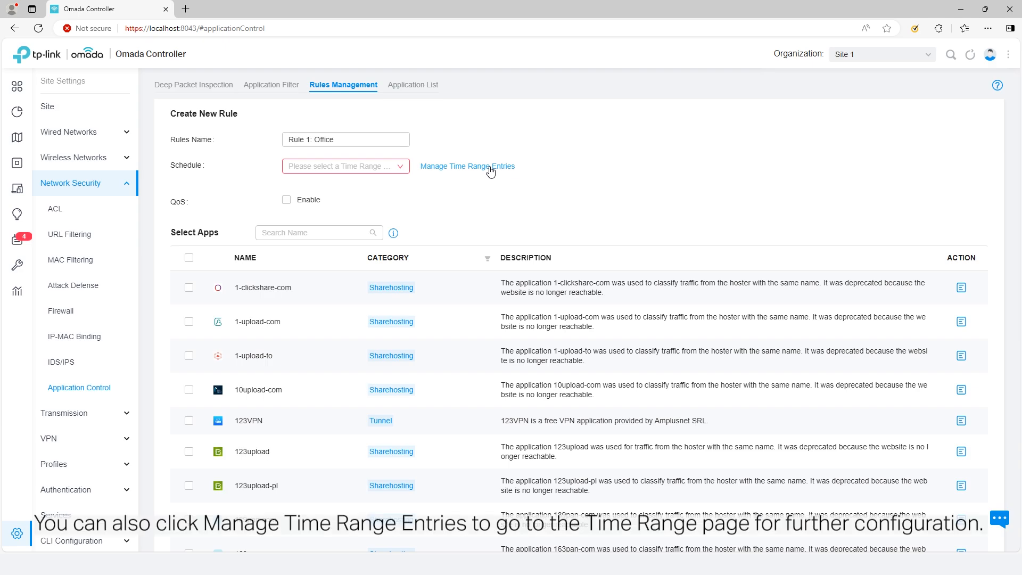
click(467, 166)
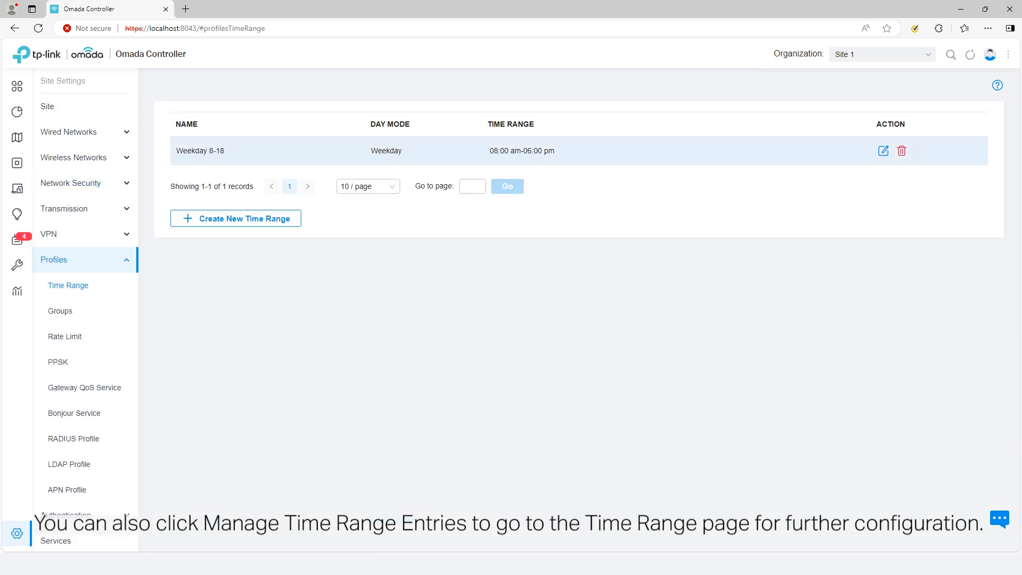
click(235, 217)
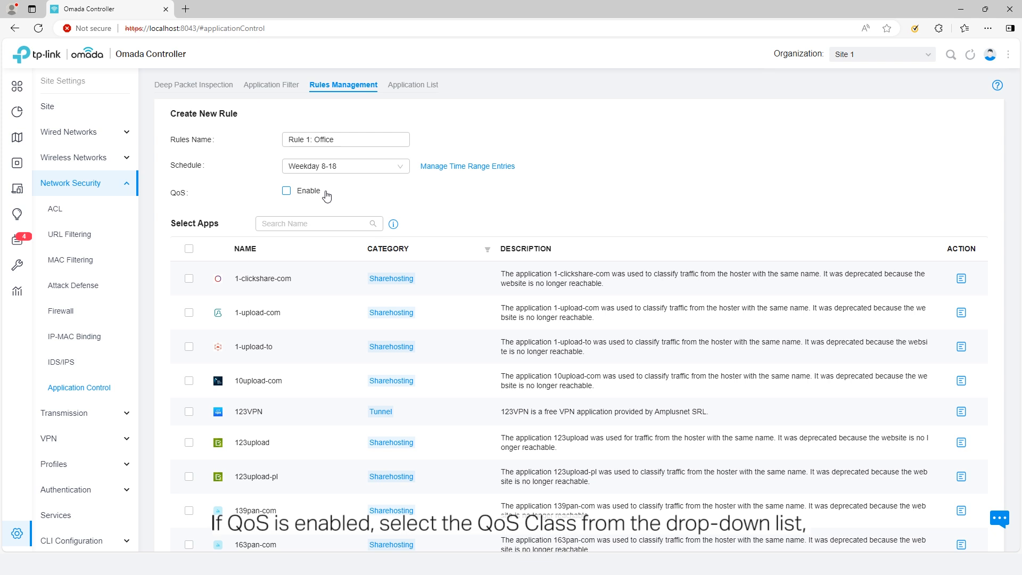
Enable QoS on Rule 1: Office with Class 1 as its QoS class
click(287, 190)
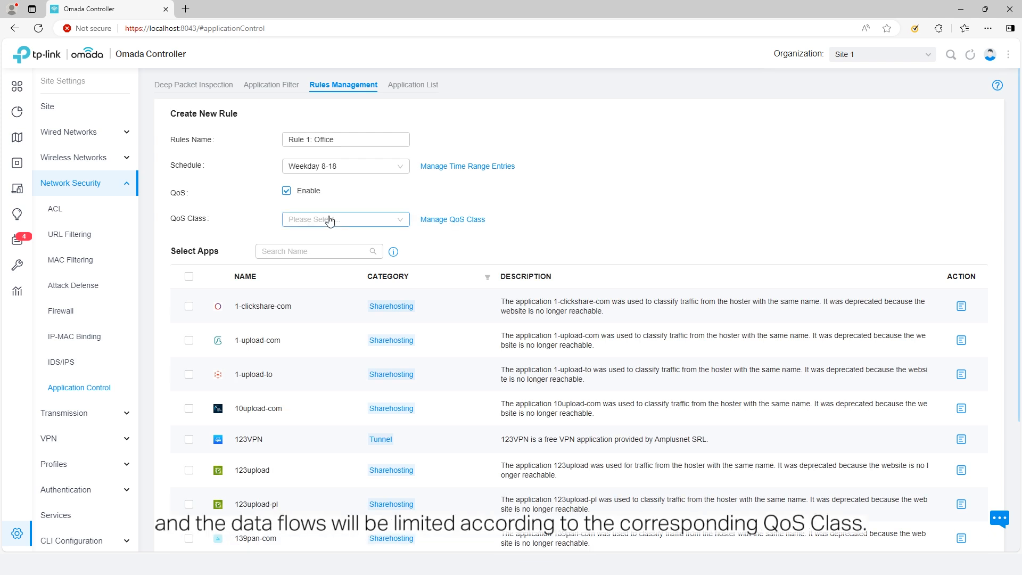
click(344, 219)
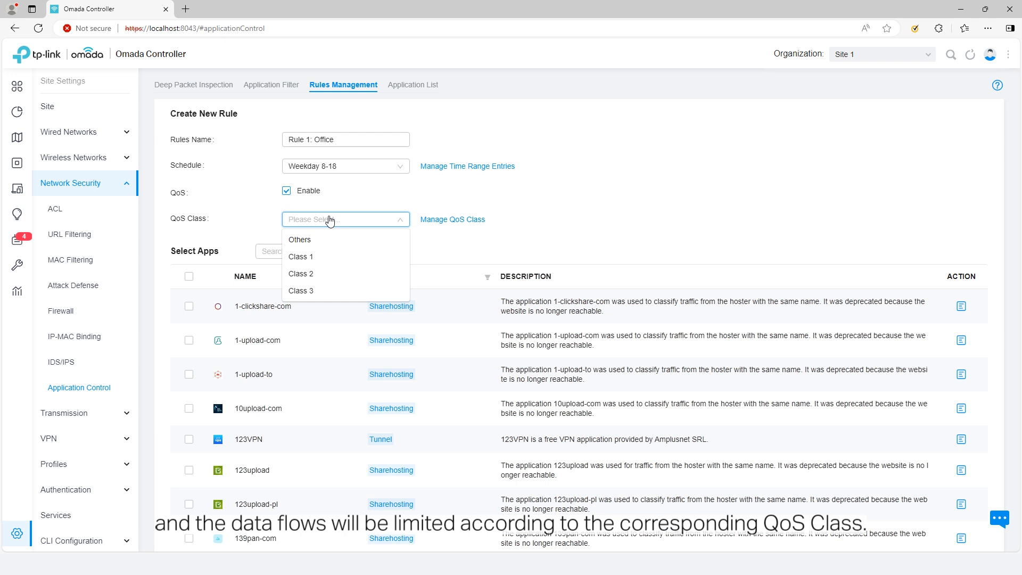
mouse_move(311, 256)
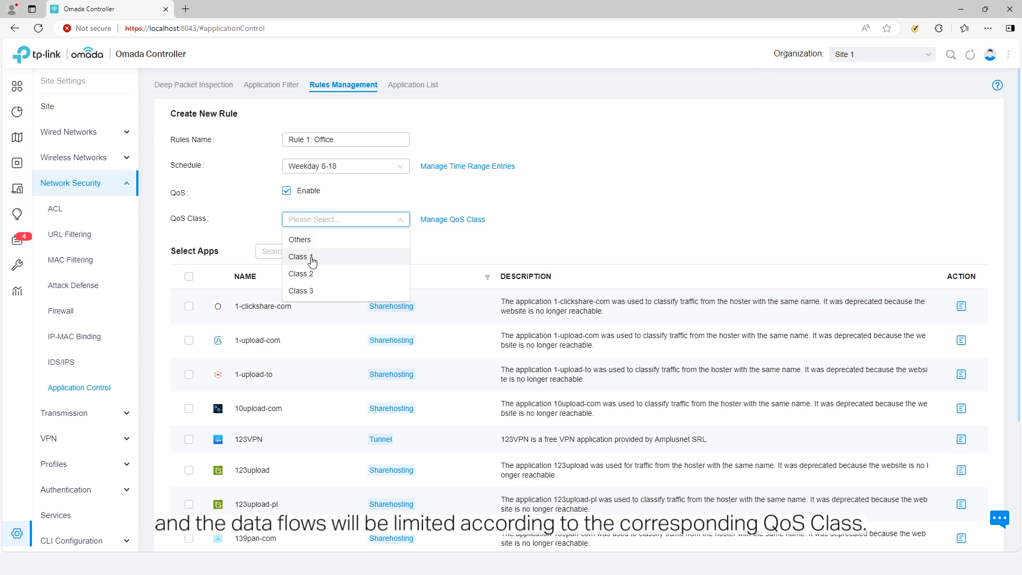
click(452, 220)
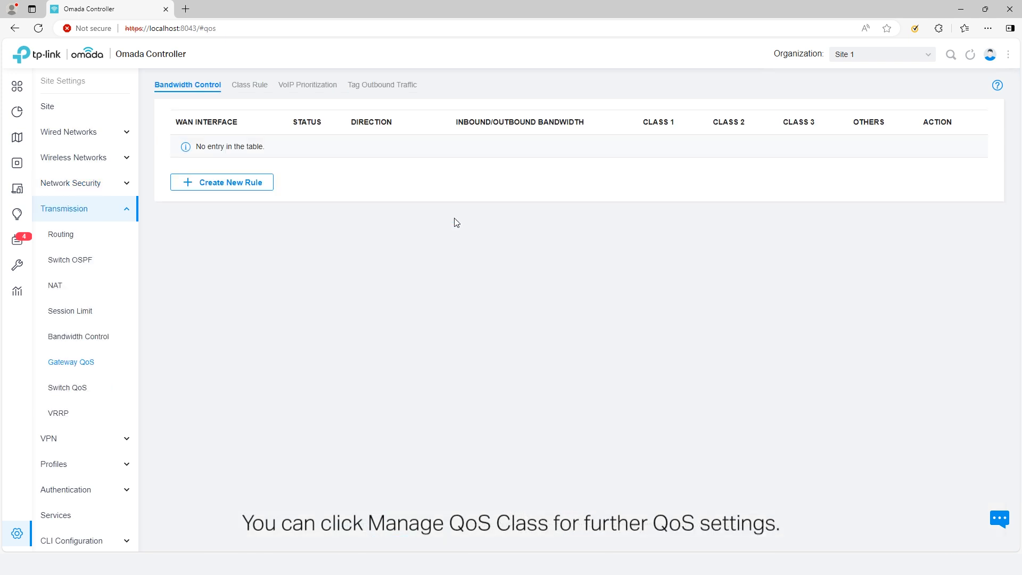
click(221, 182)
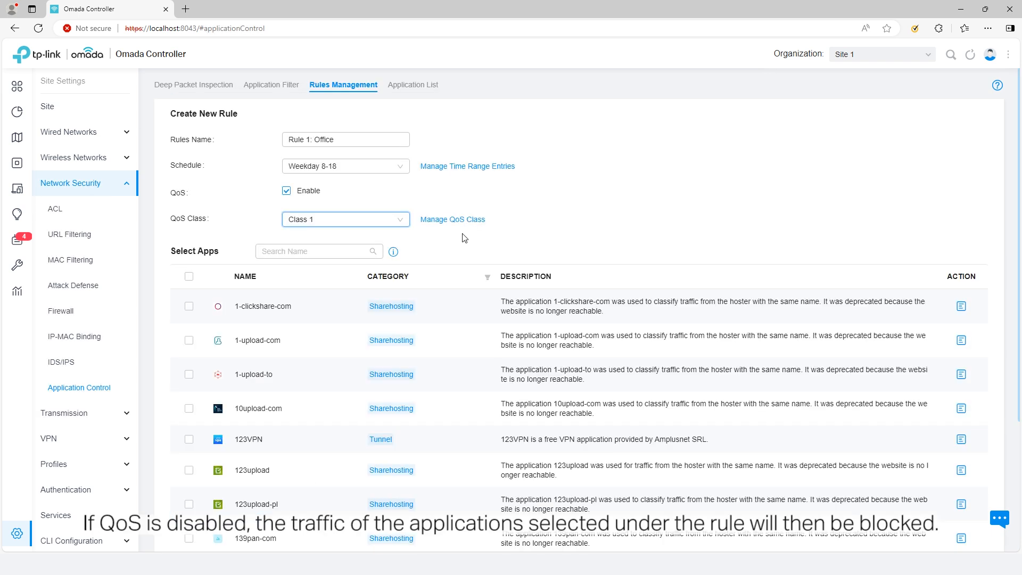
Create Rule 2: Entertainment_Block blocking seven apps, QoS off, on Weekday 8-18
text(microsoft)
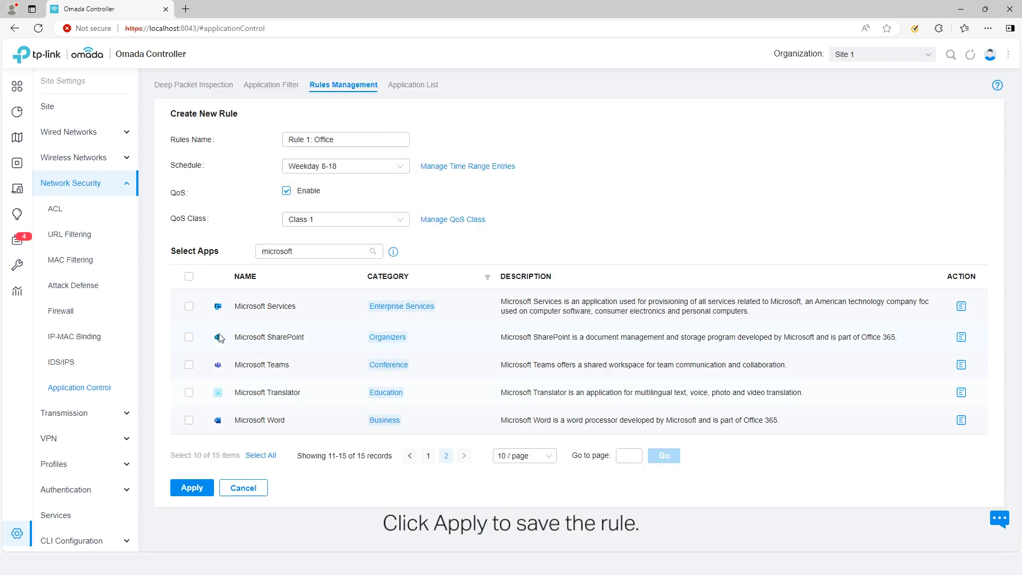
click(191, 488)
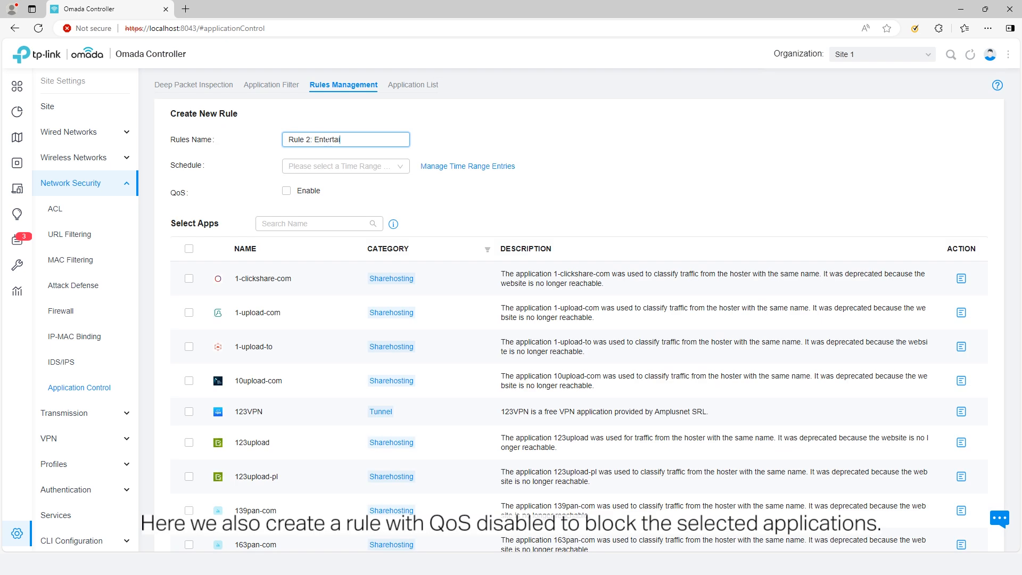
click(343, 165)
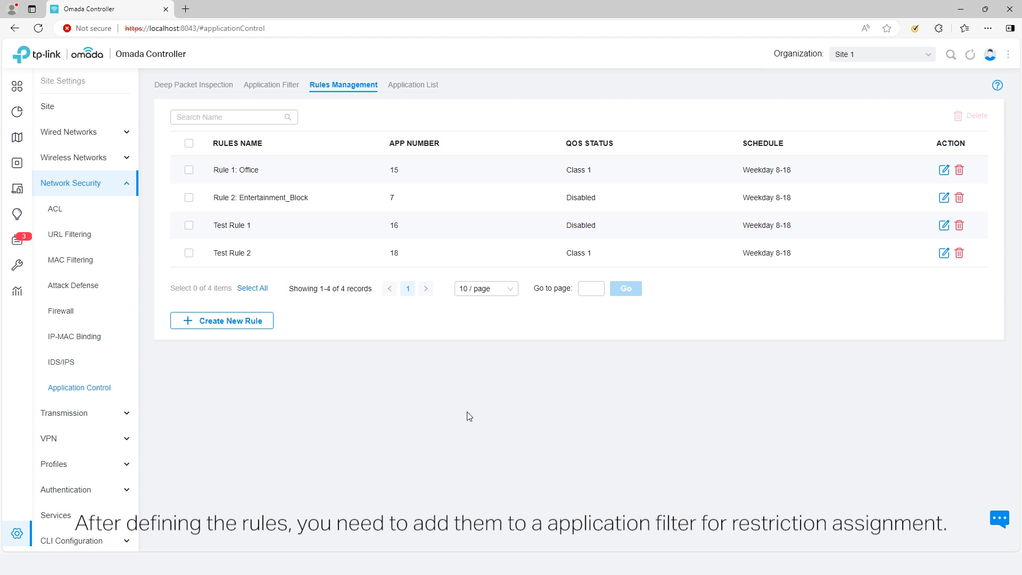
click(274, 85)
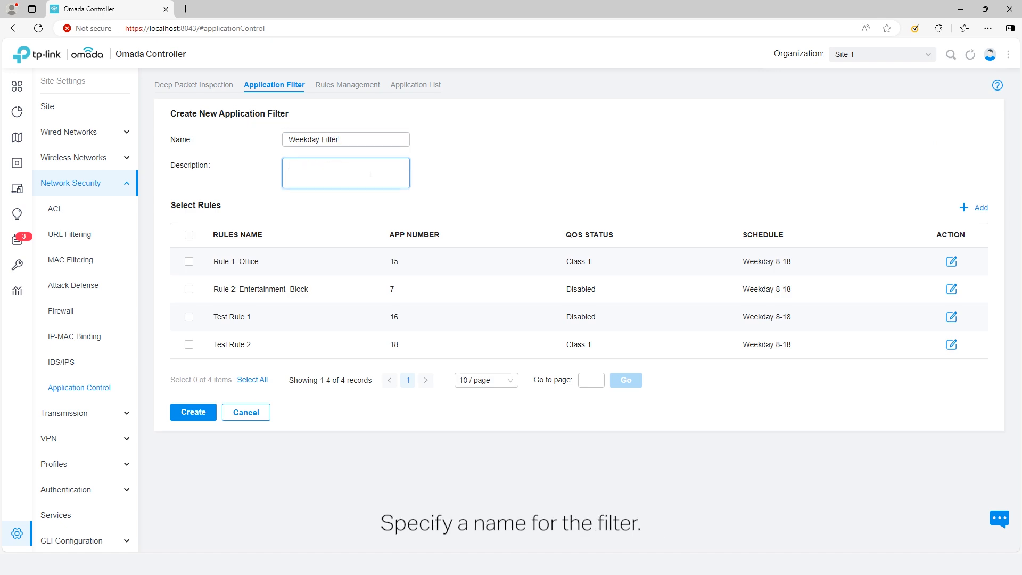
Create 'Weekday Filter', described 'Weekday 8-18', with Rule 1: Office and Rule 2: Entertainment_Block
text(Weekday 8-18)
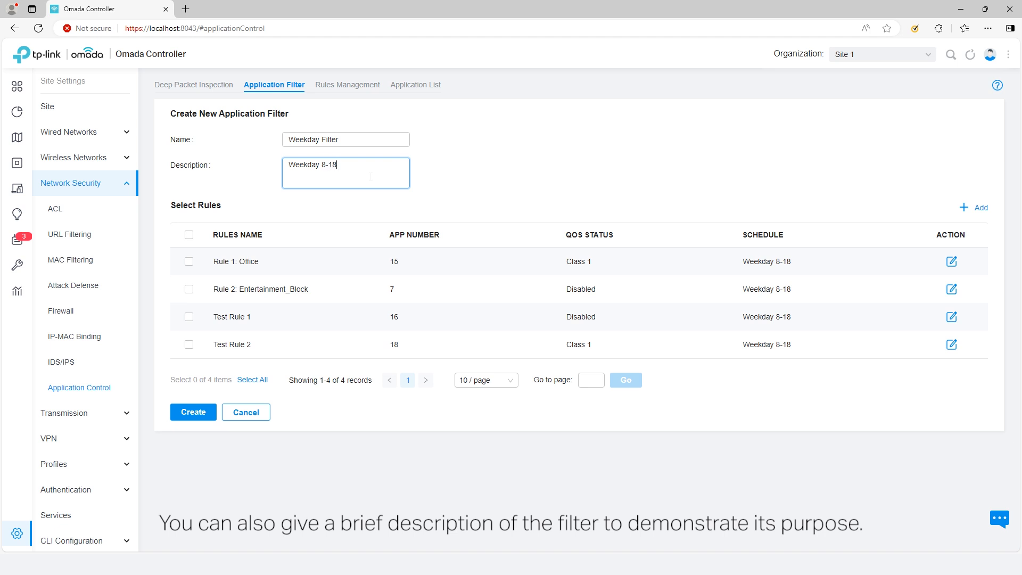
click(189, 261)
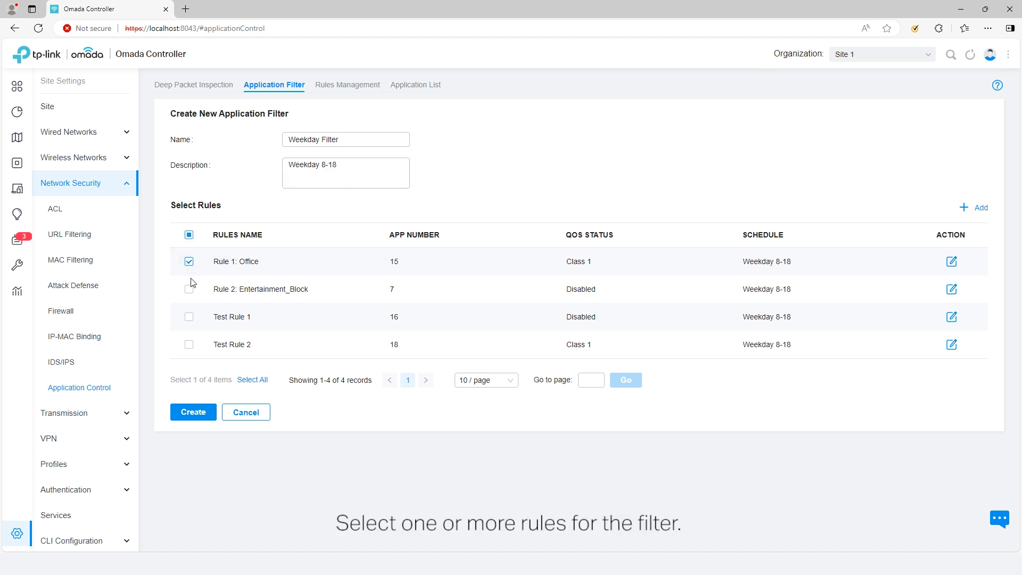
click(188, 289)
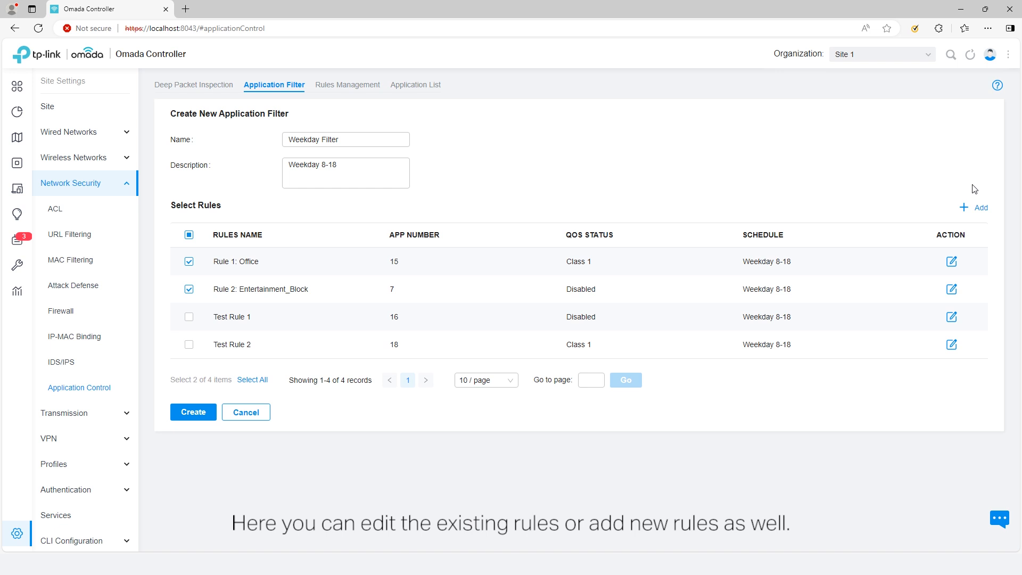
click(980, 207)
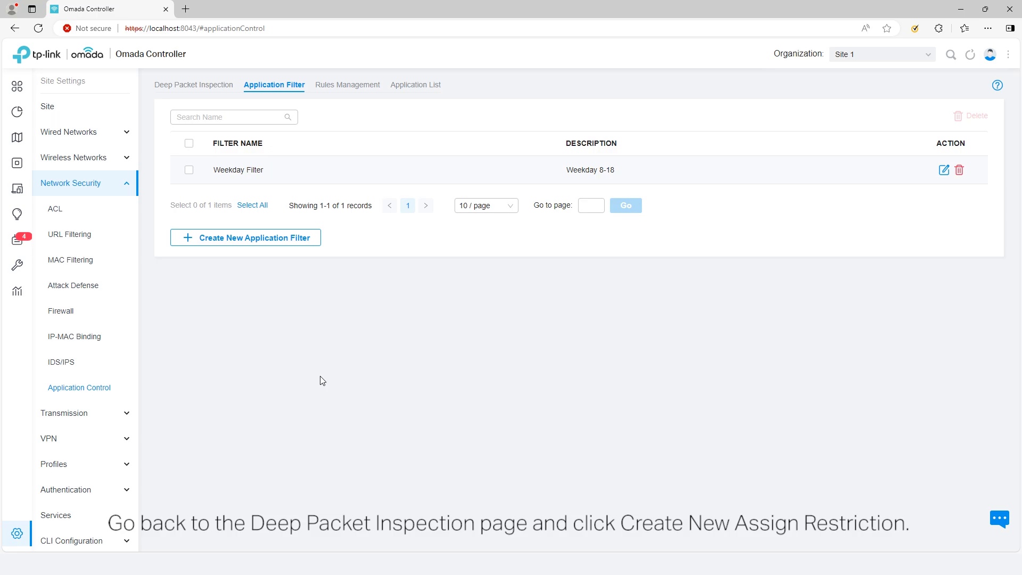
Assign a restriction applying Weekday Filter to the Default network
click(195, 84)
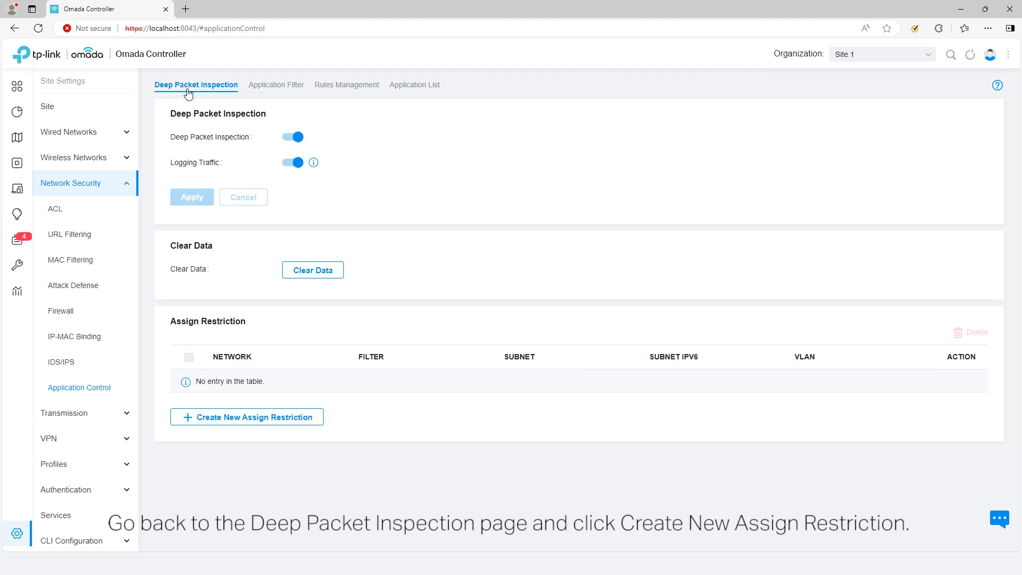
click(247, 417)
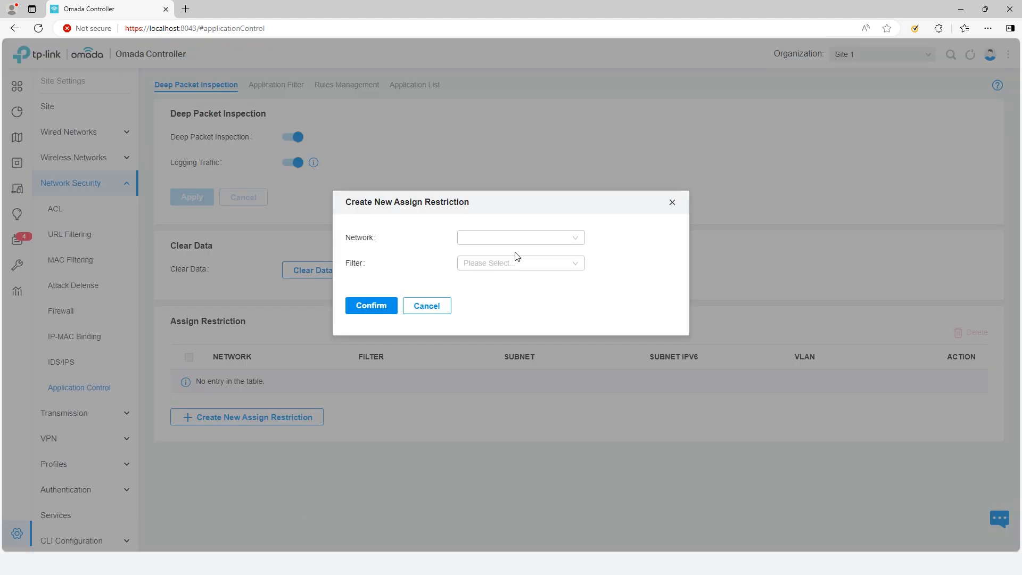
click(520, 262)
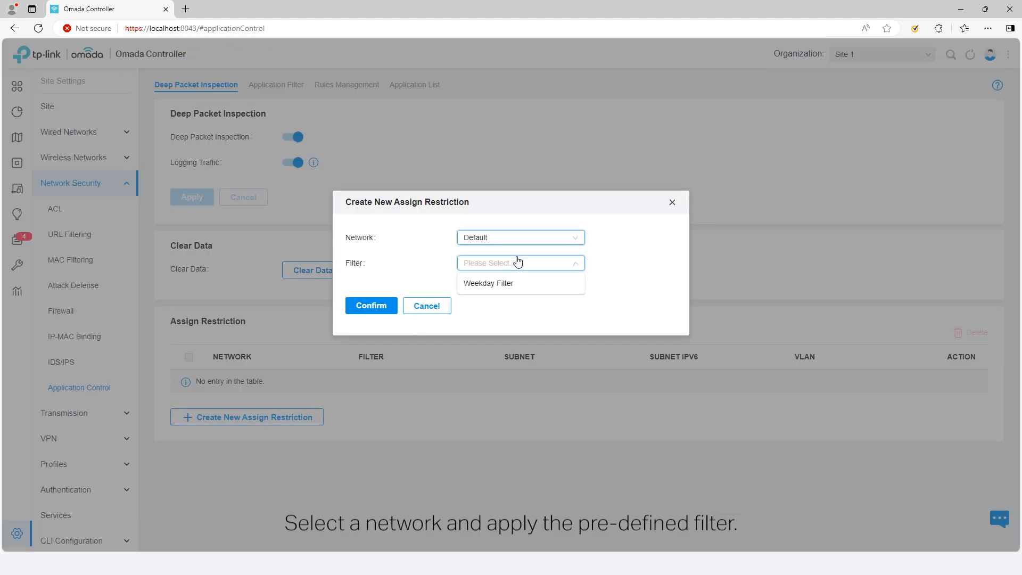
click(489, 283)
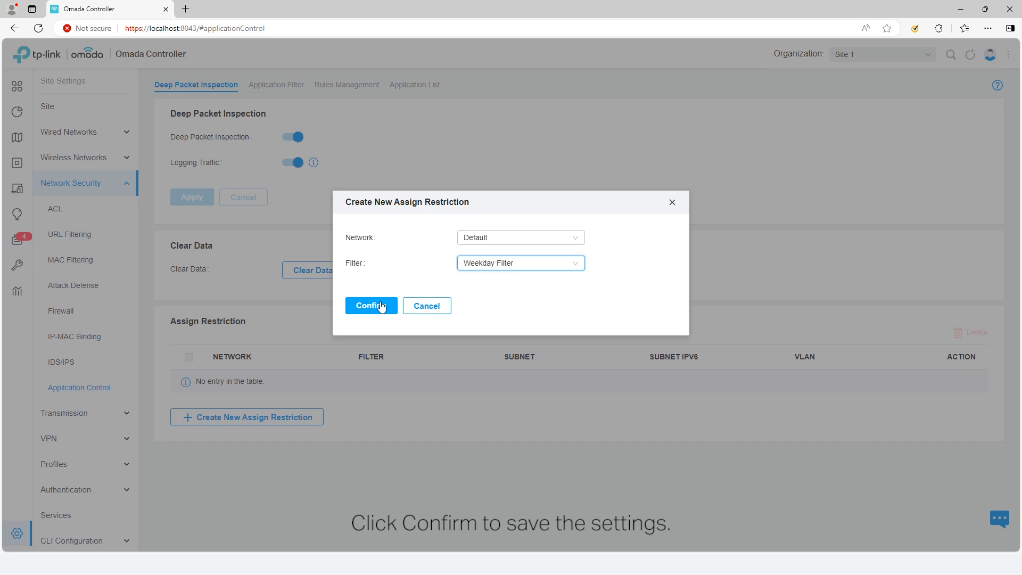
click(371, 305)
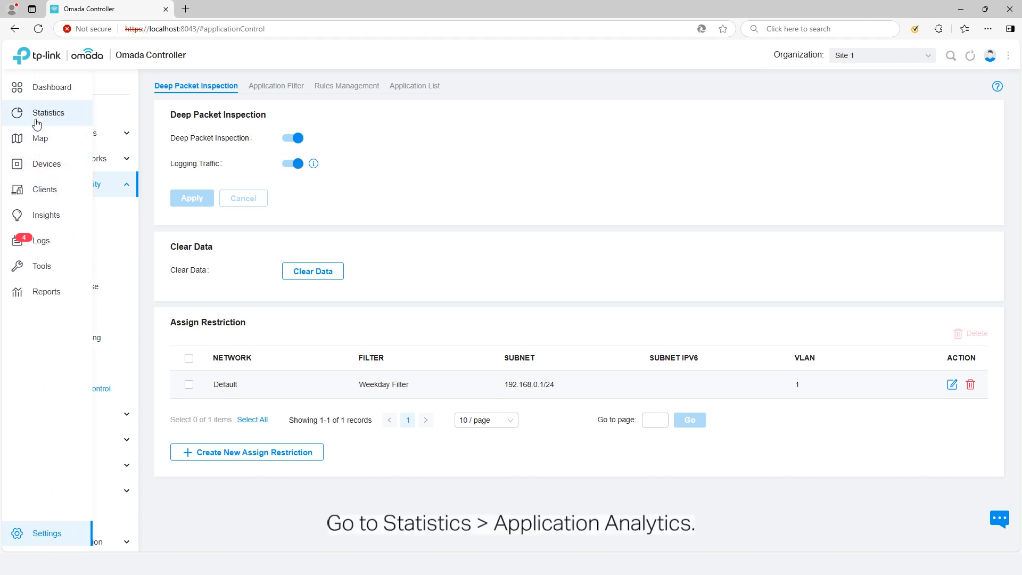
Review category traffic, allowed and blocked apps, and per-user usage in Application Analytics
click(49, 113)
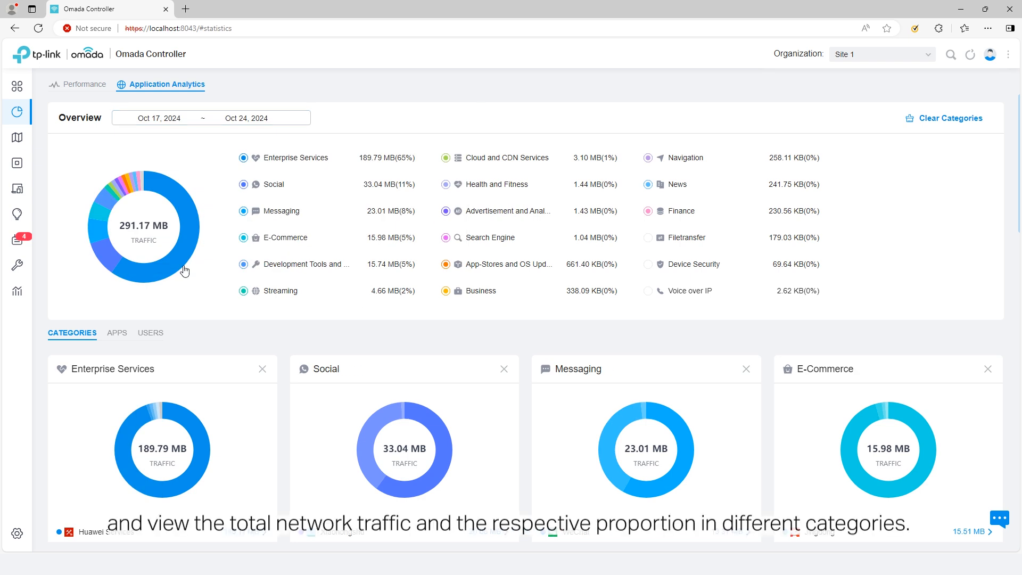
mouse_move(104, 212)
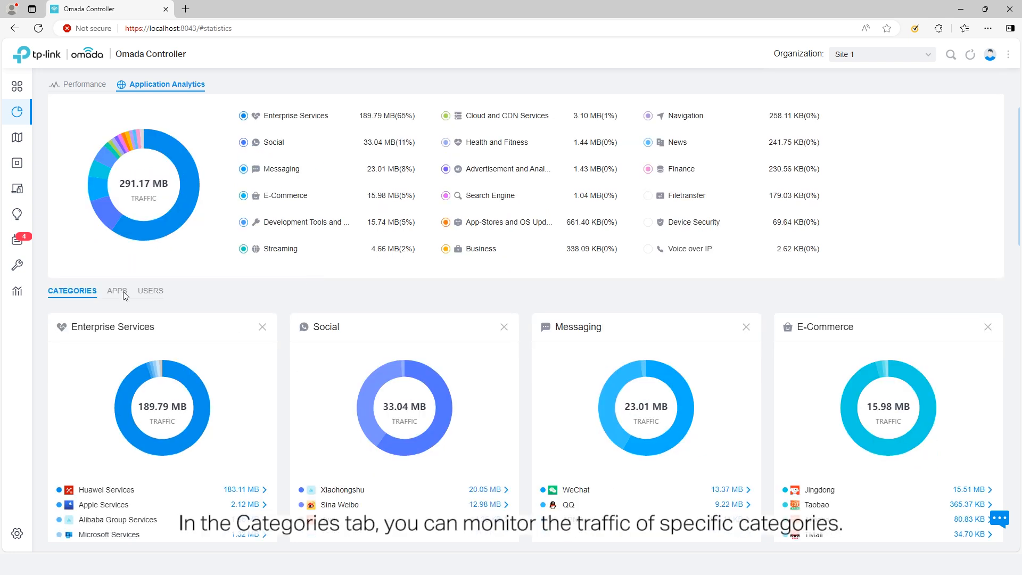
scroll(down, 3)
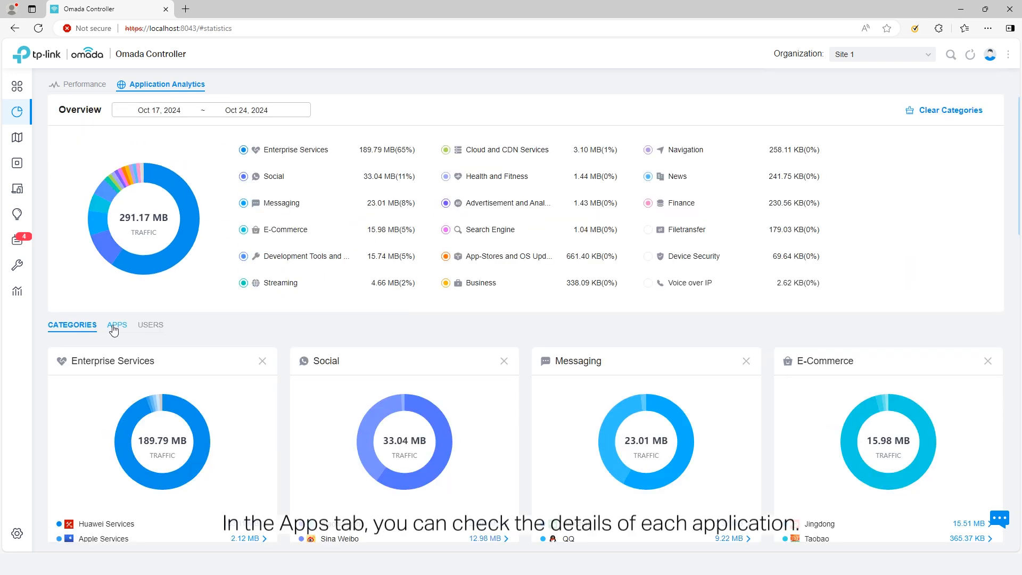
click(117, 325)
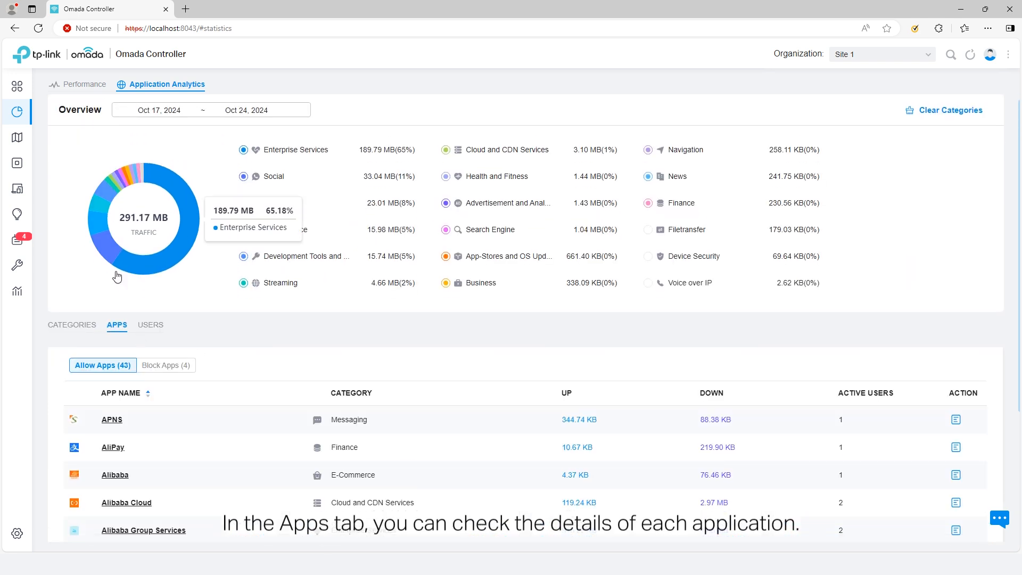
scroll(down, 3)
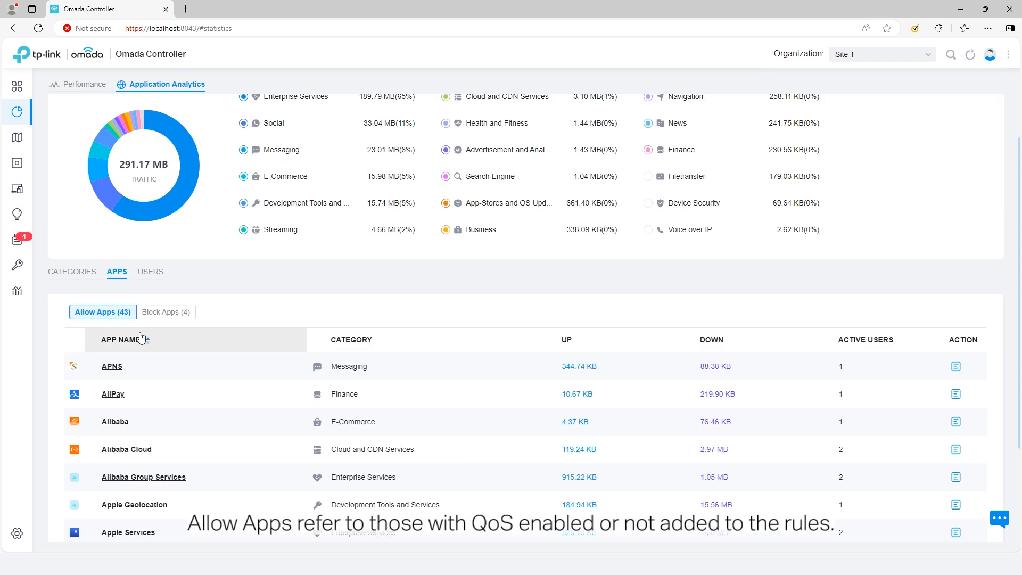
click(165, 312)
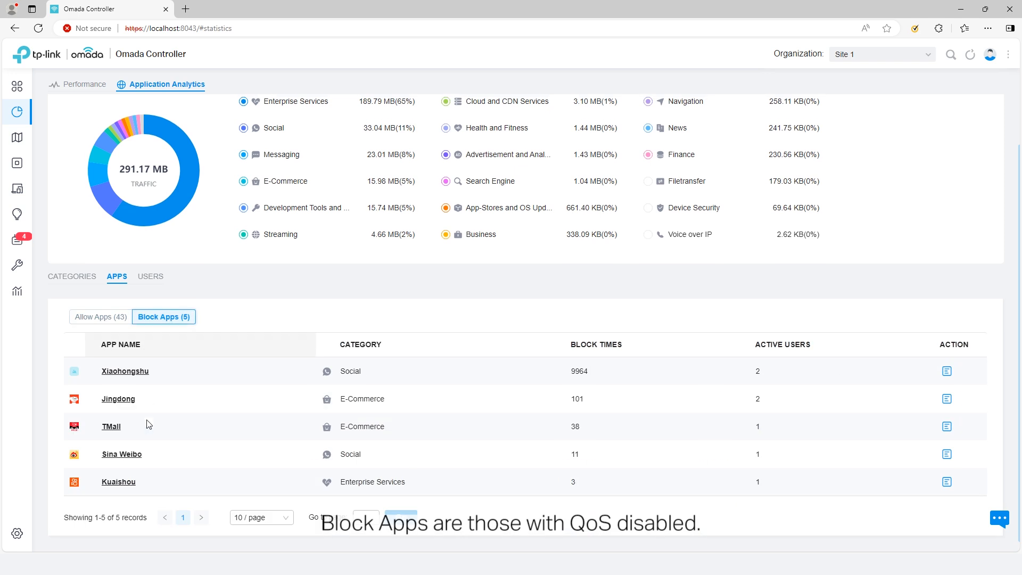
click(99, 319)
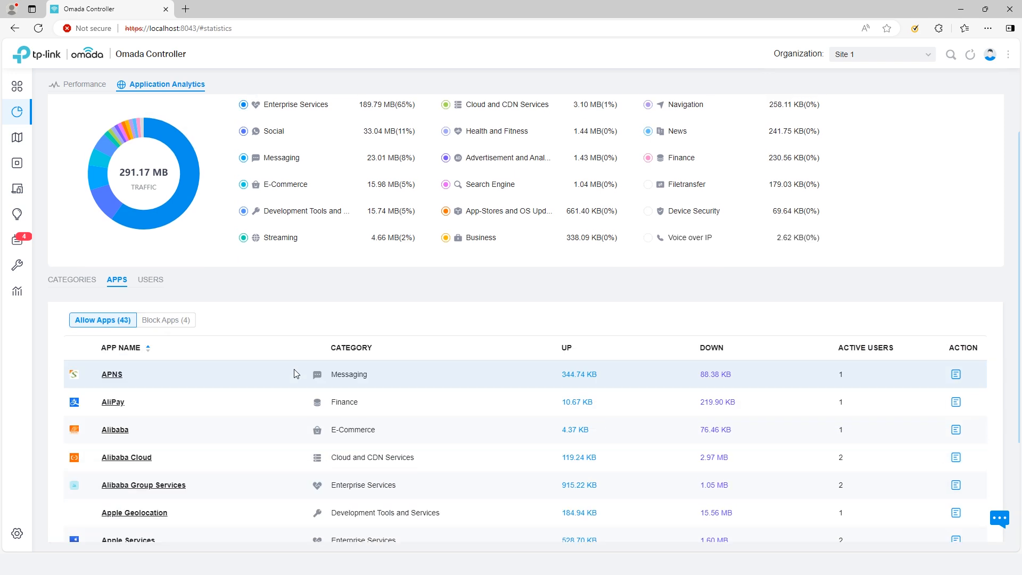
scroll(down, 3)
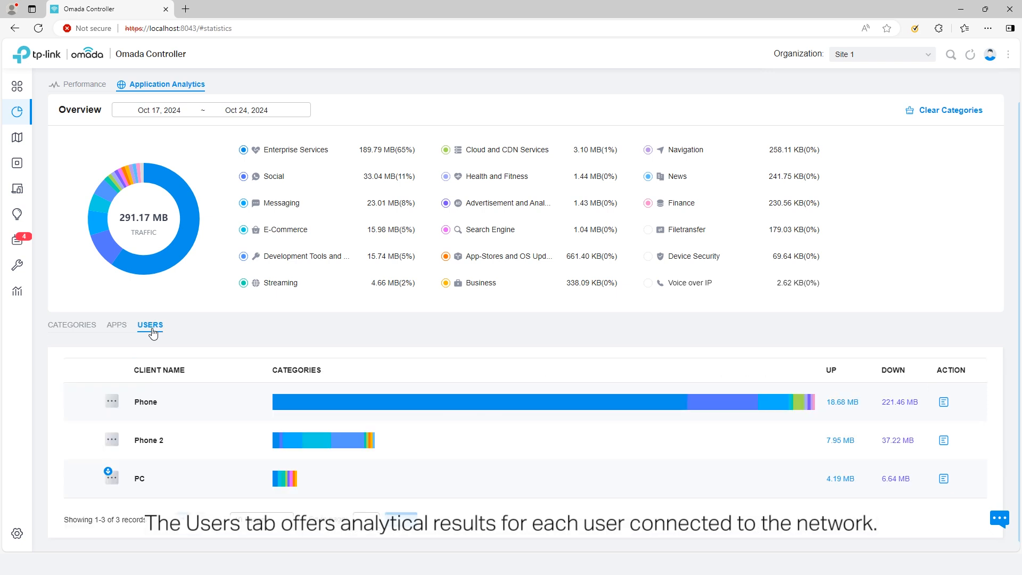
mouse_move(364, 468)
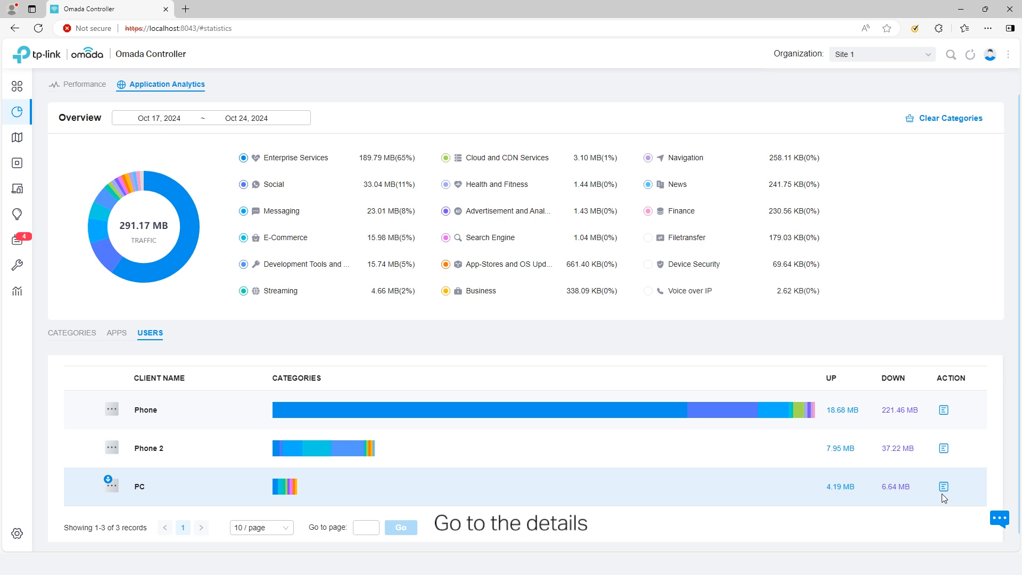
Inspect the PC client's 10.88 MB app traffic breakdown, re-showing Enterprise Services, then go to Settings
click(943, 486)
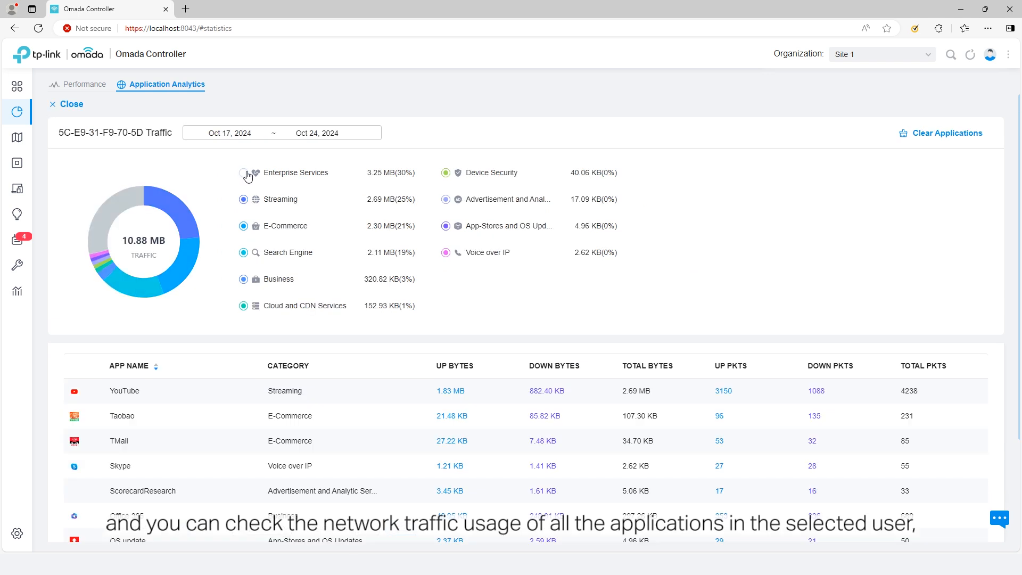
click(244, 172)
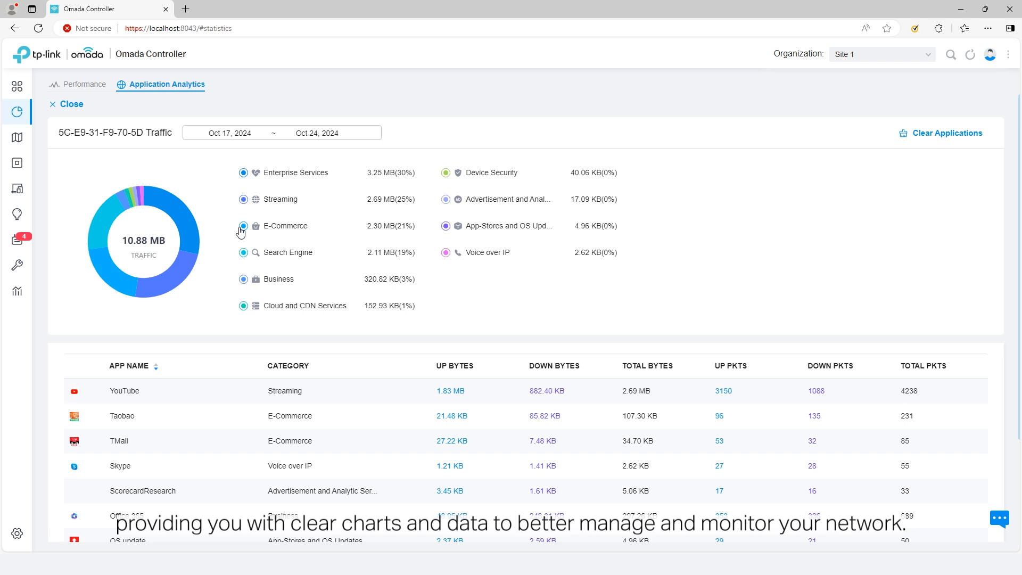
click(243, 253)
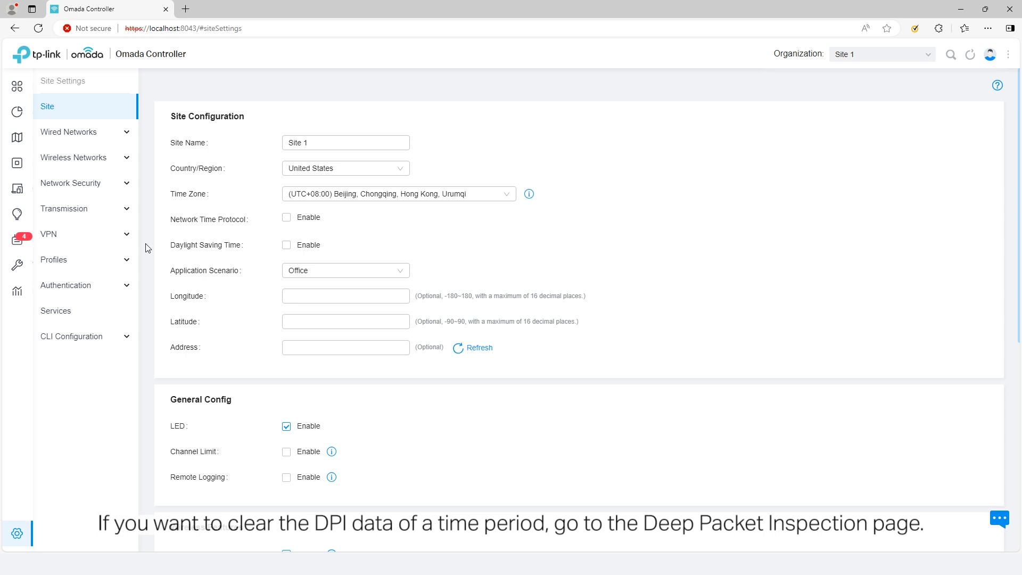
Clear the last 7 days of DPI data (Oct 17–24, 2024) and confirm Application Analytics is empty
click(70, 183)
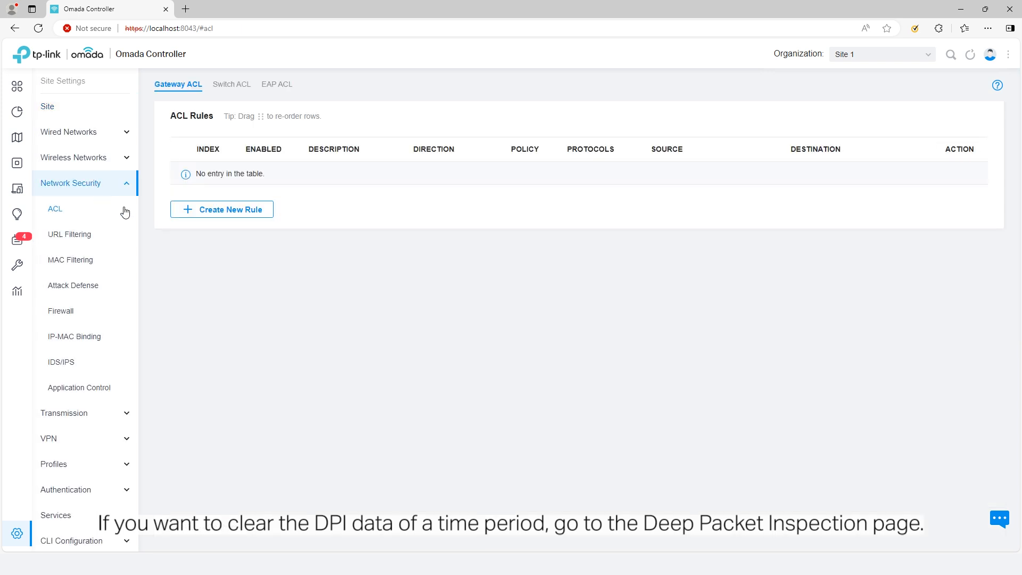
click(79, 387)
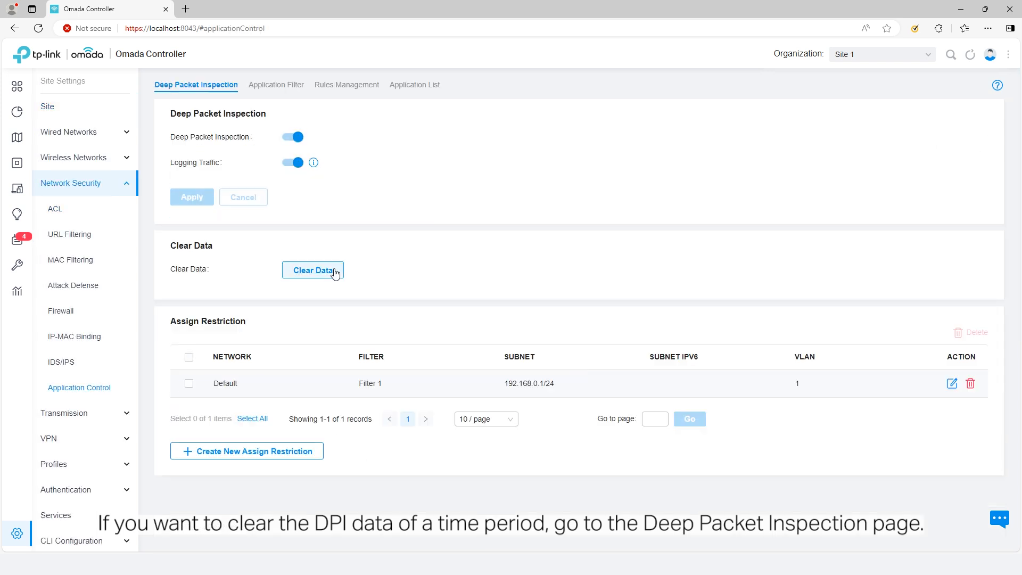
click(313, 270)
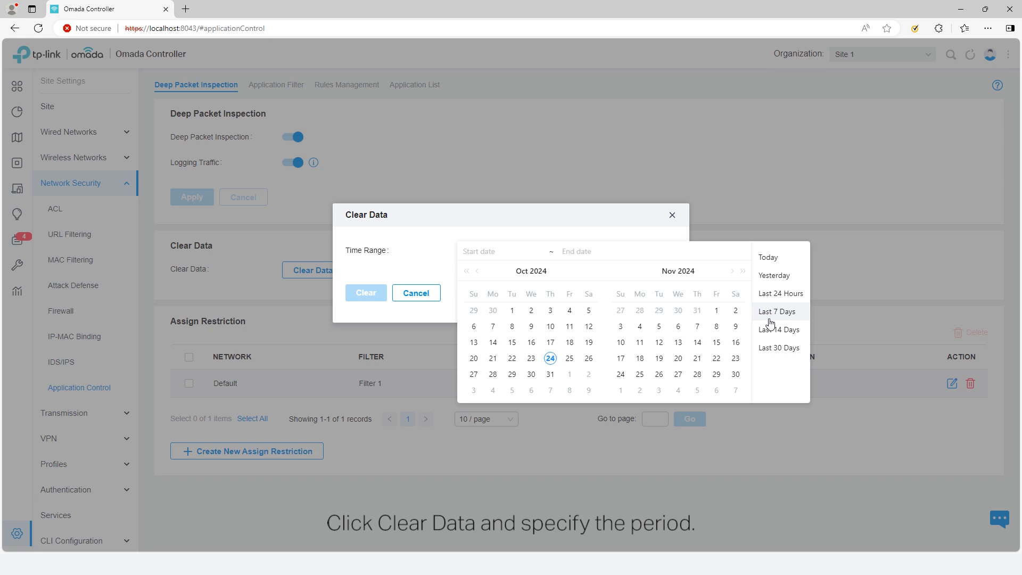
click(776, 311)
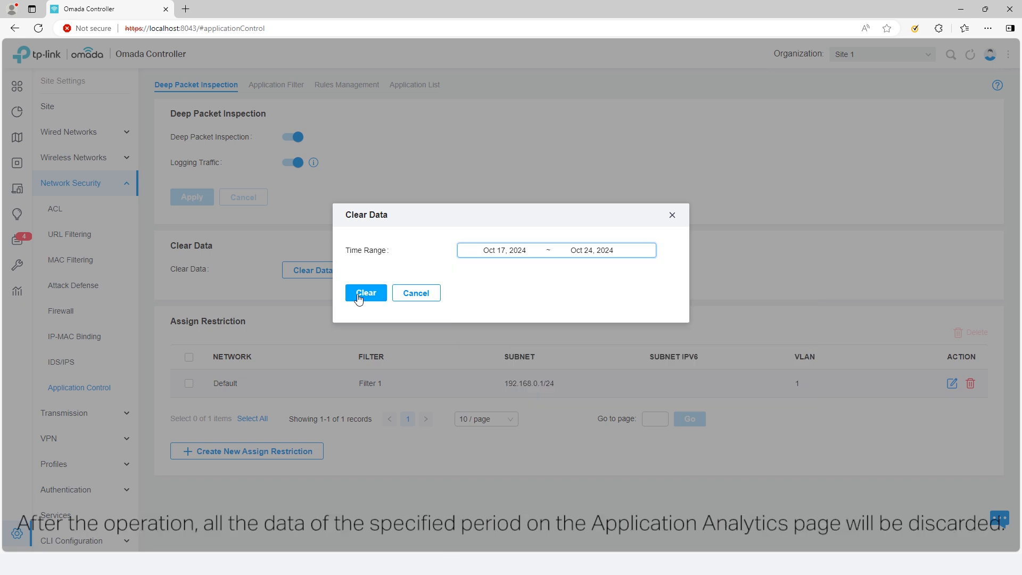
click(366, 292)
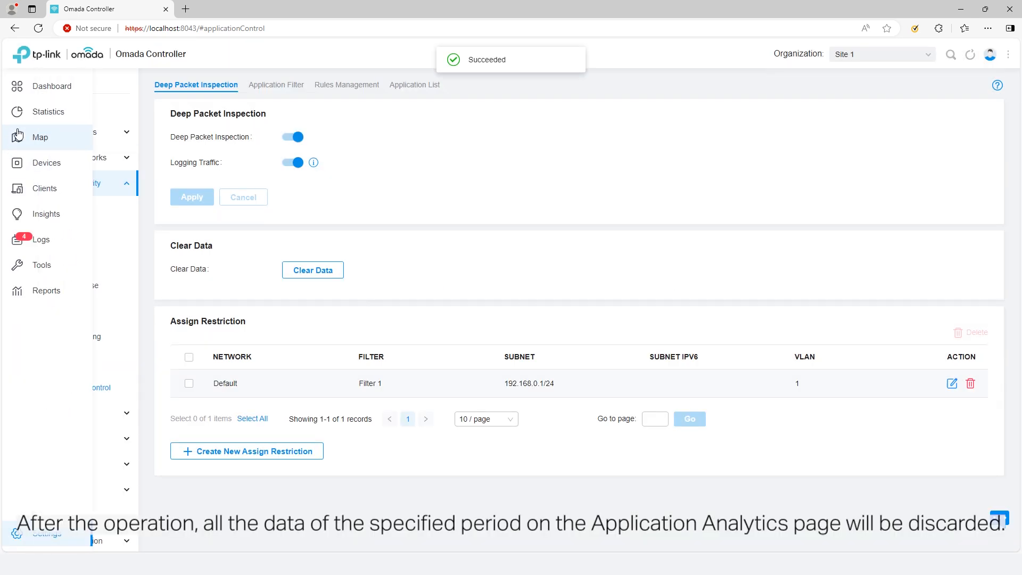
click(17, 112)
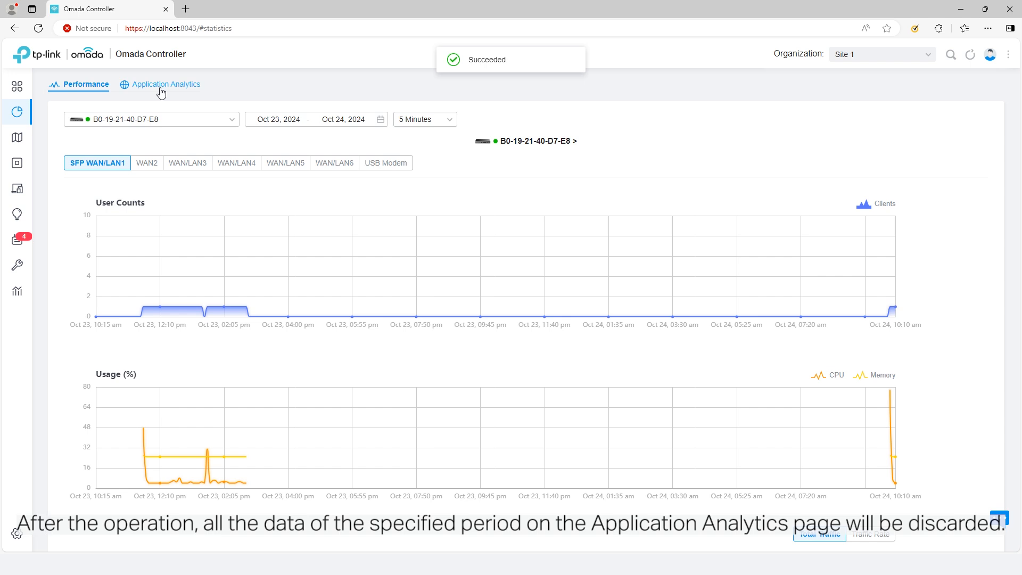
click(166, 84)
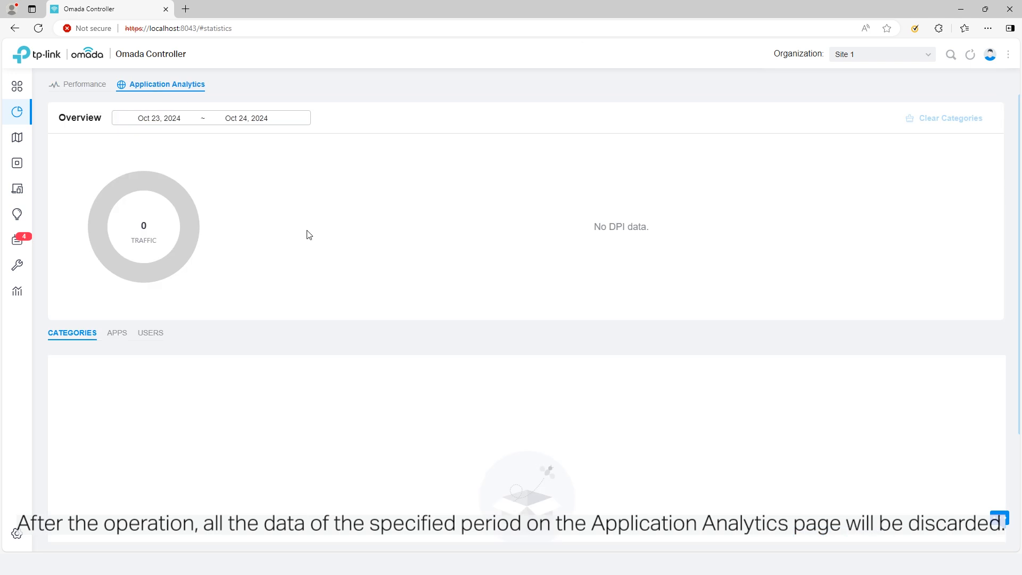